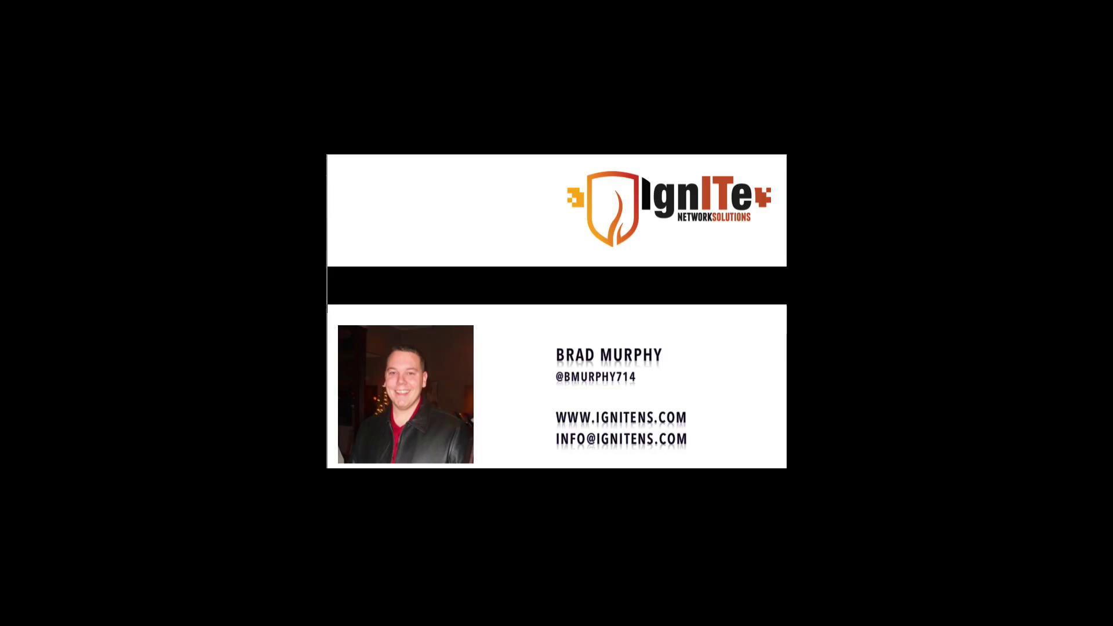
Open Excel Options from the File backstage and show the Customize Ribbon page.
left_click(124, 615)
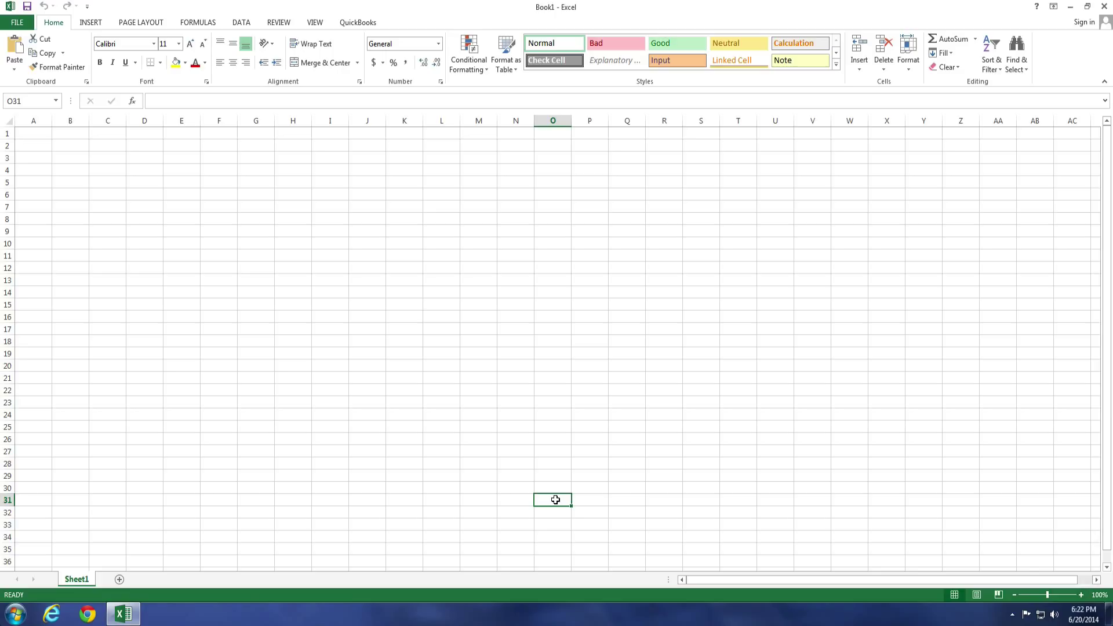
mouse_move(293, 216)
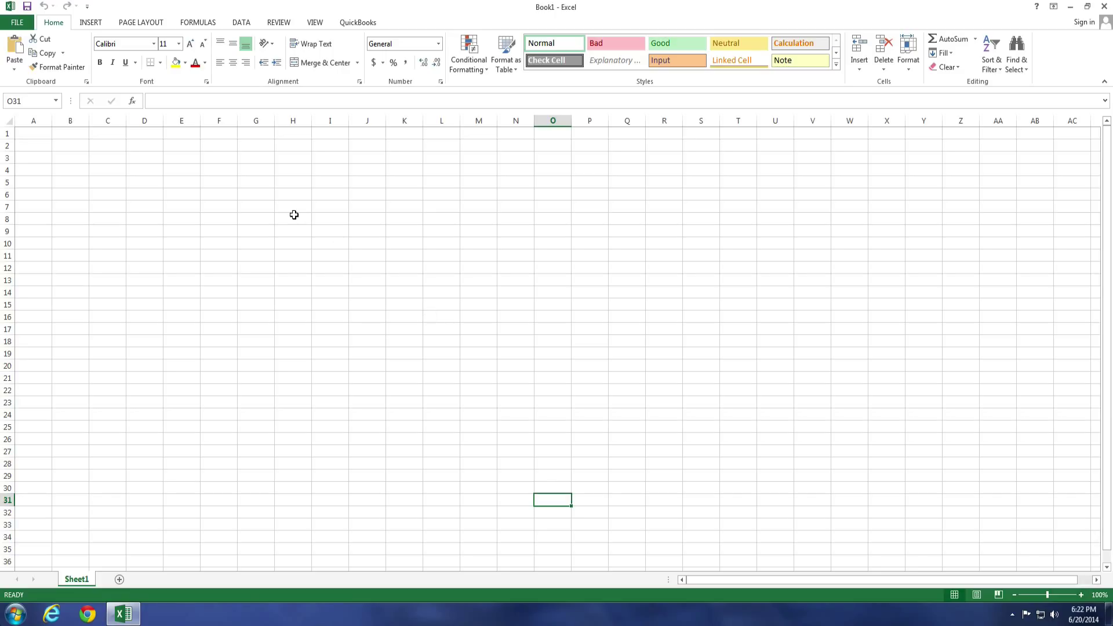
mouse_move(224, 27)
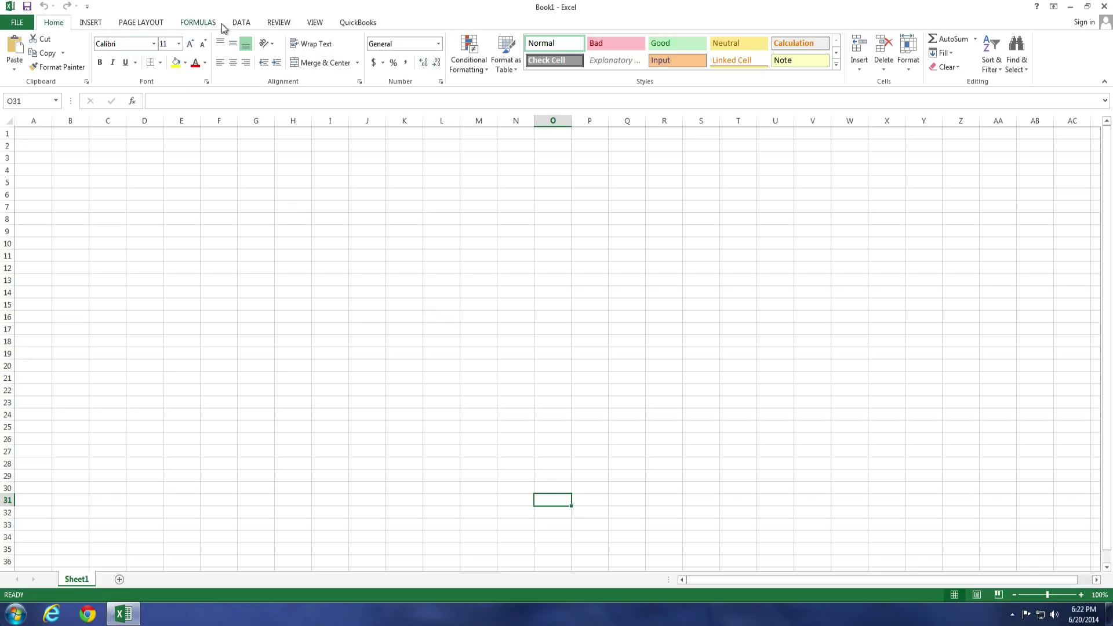
mouse_move(260, 27)
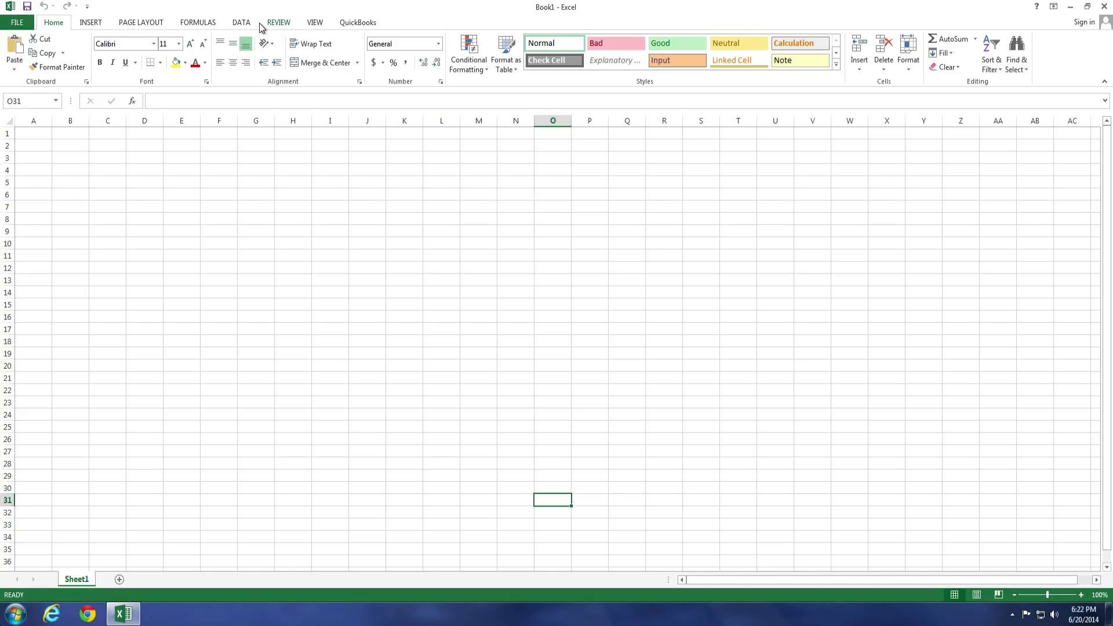
mouse_move(107, 36)
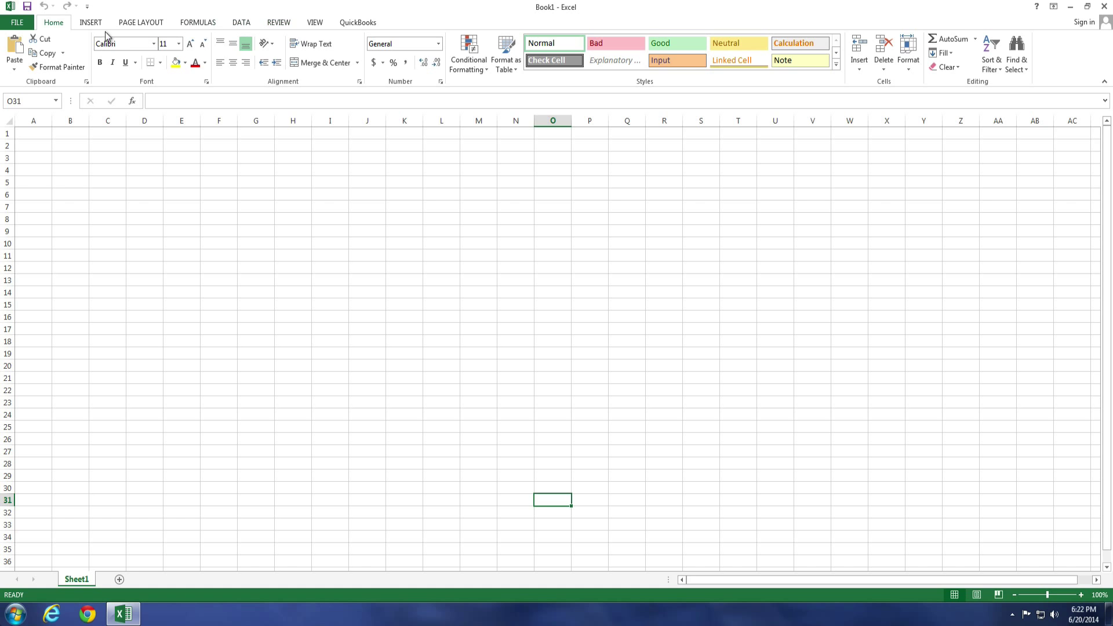
left_click(17, 22)
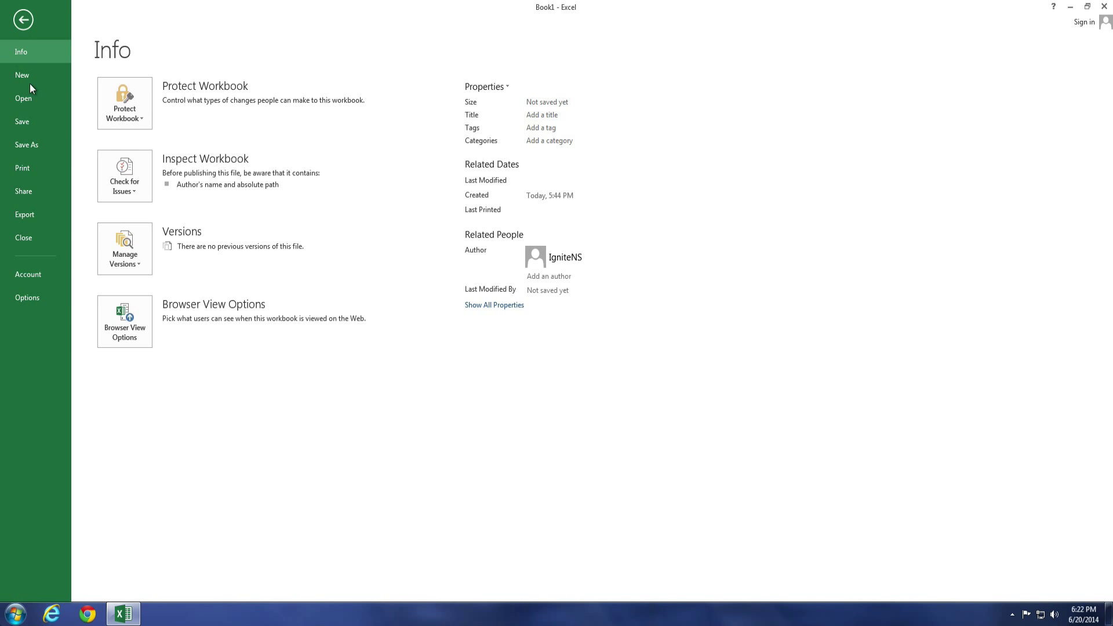
left_click(26, 297)
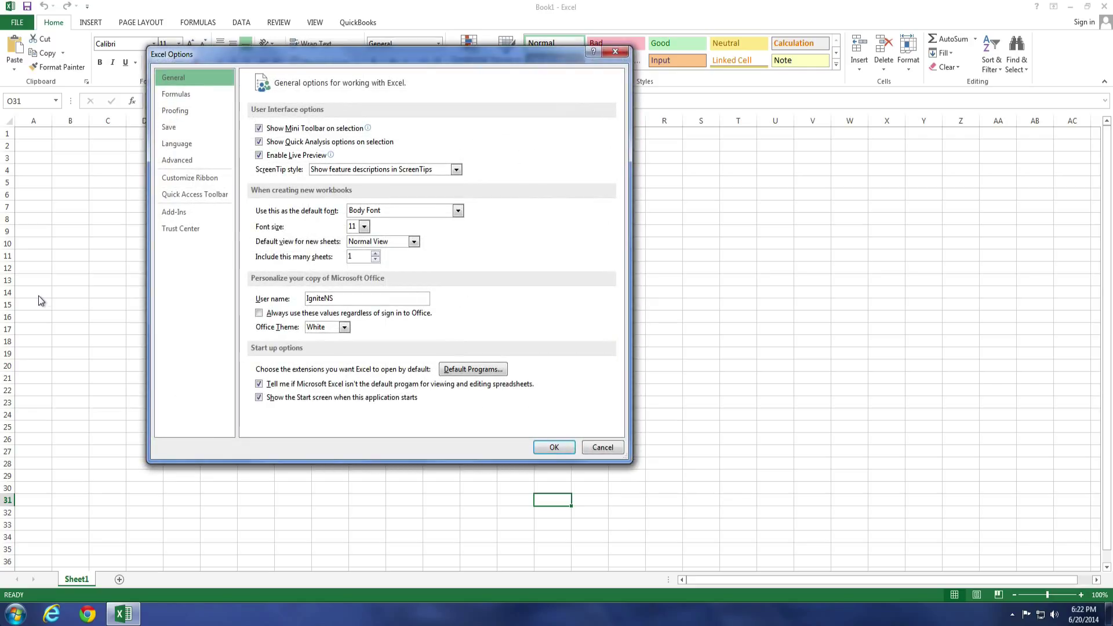
mouse_move(189, 177)
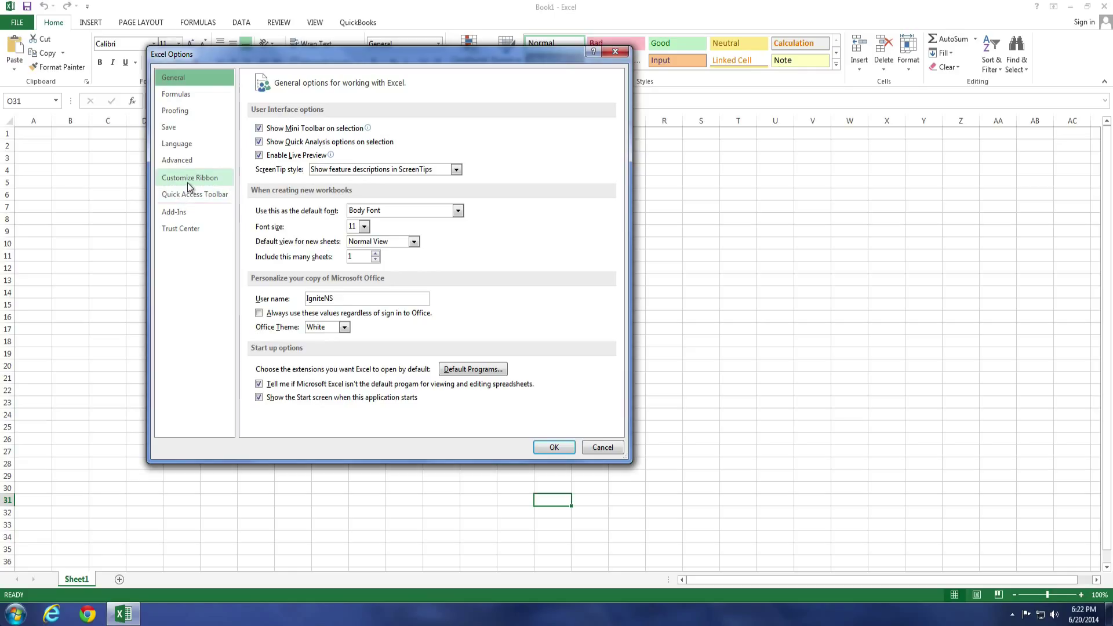
left_click(189, 177)
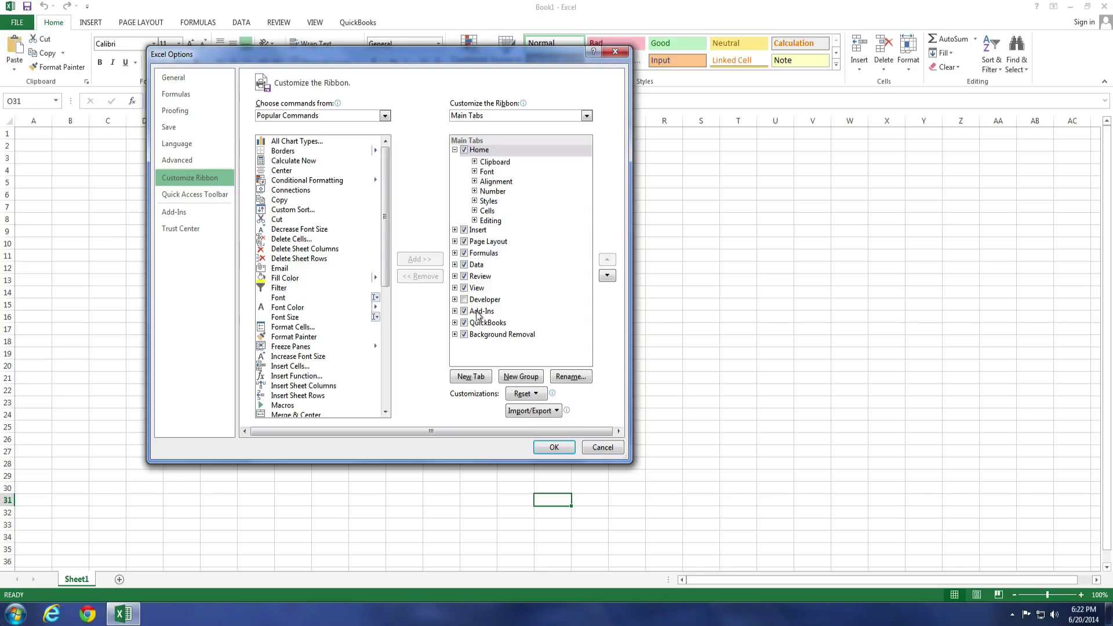
Enable the Developer tab, disable the Formulas tab, and confirm the ribbon changes.
left_click(463, 299)
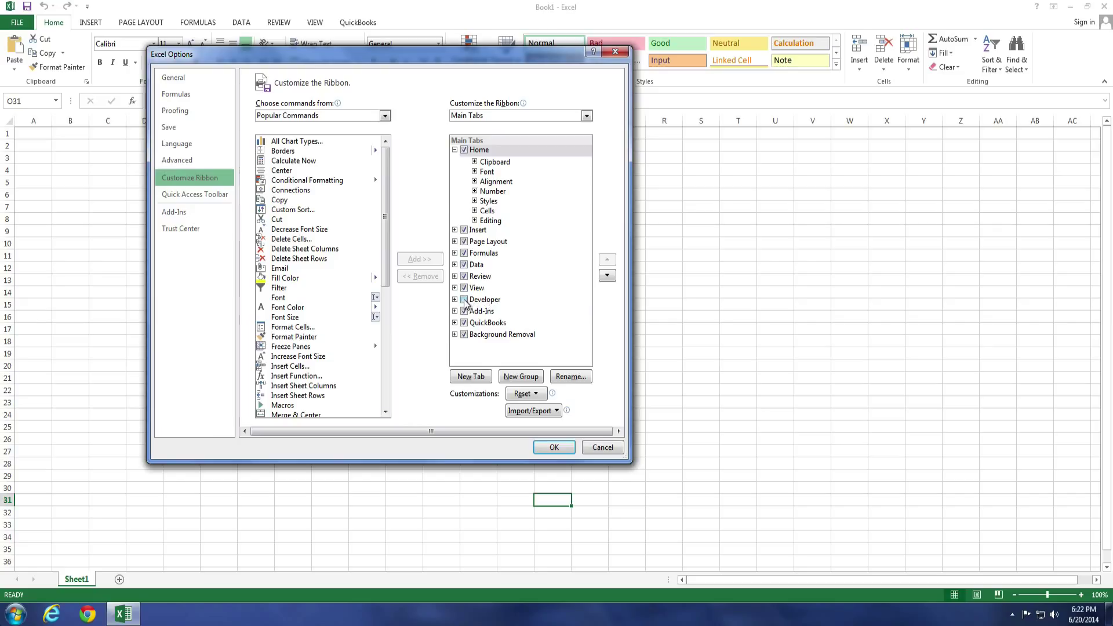
left_click(462, 299)
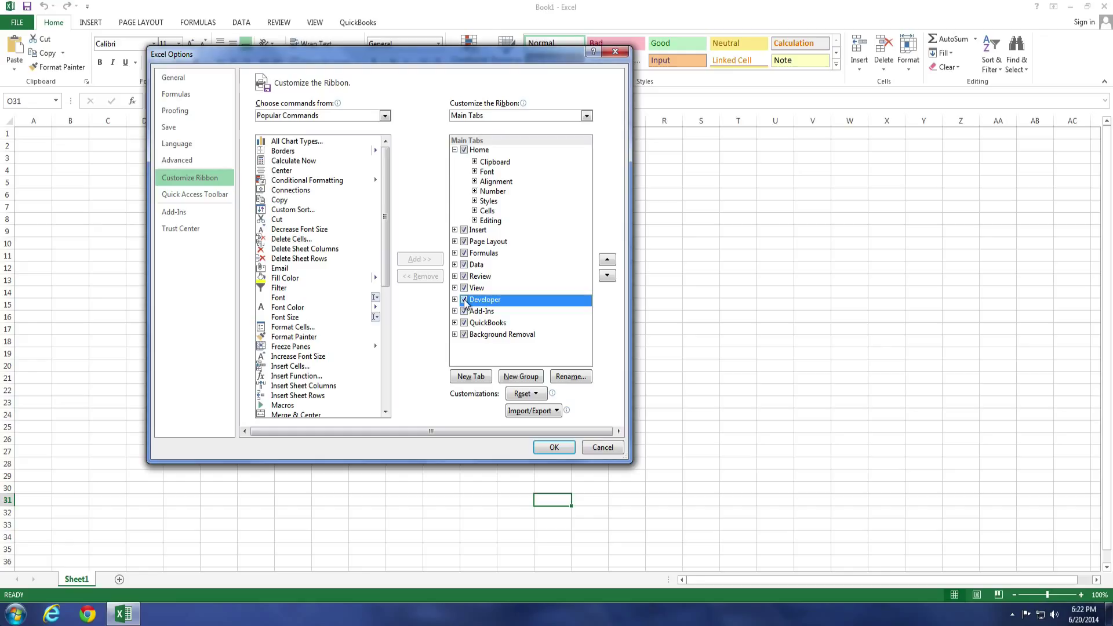
left_click(464, 299)
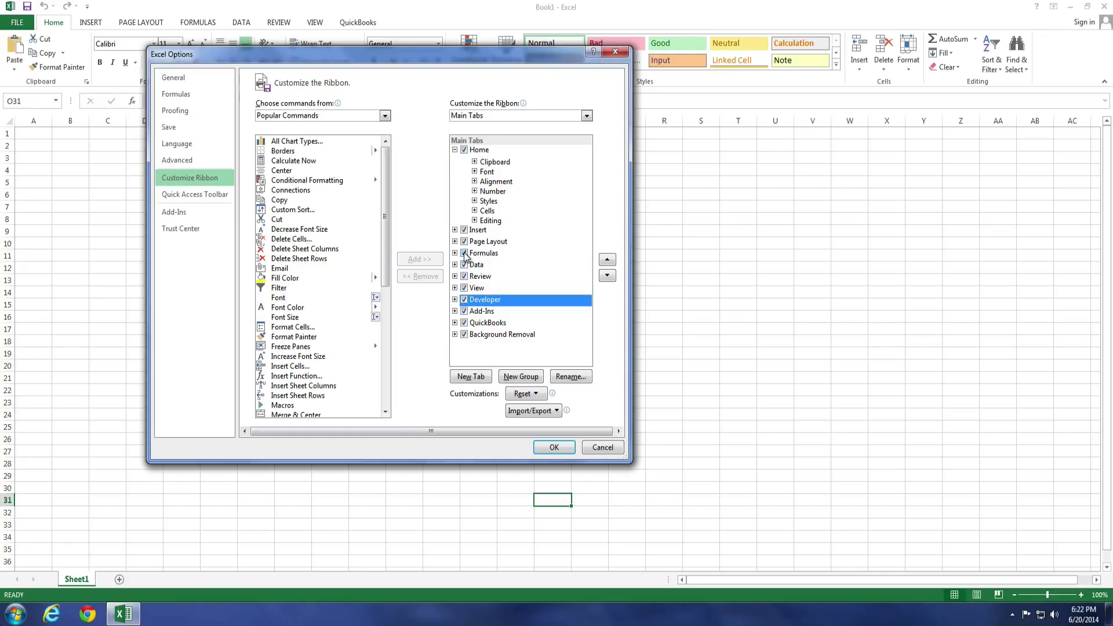
left_click(485, 253)
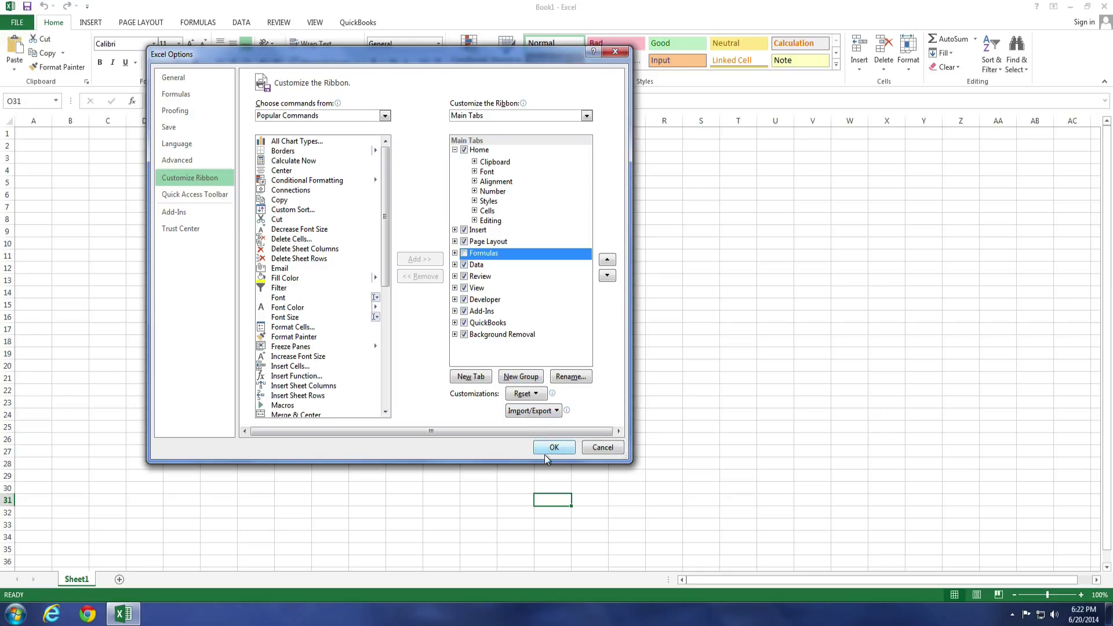
left_click(554, 447)
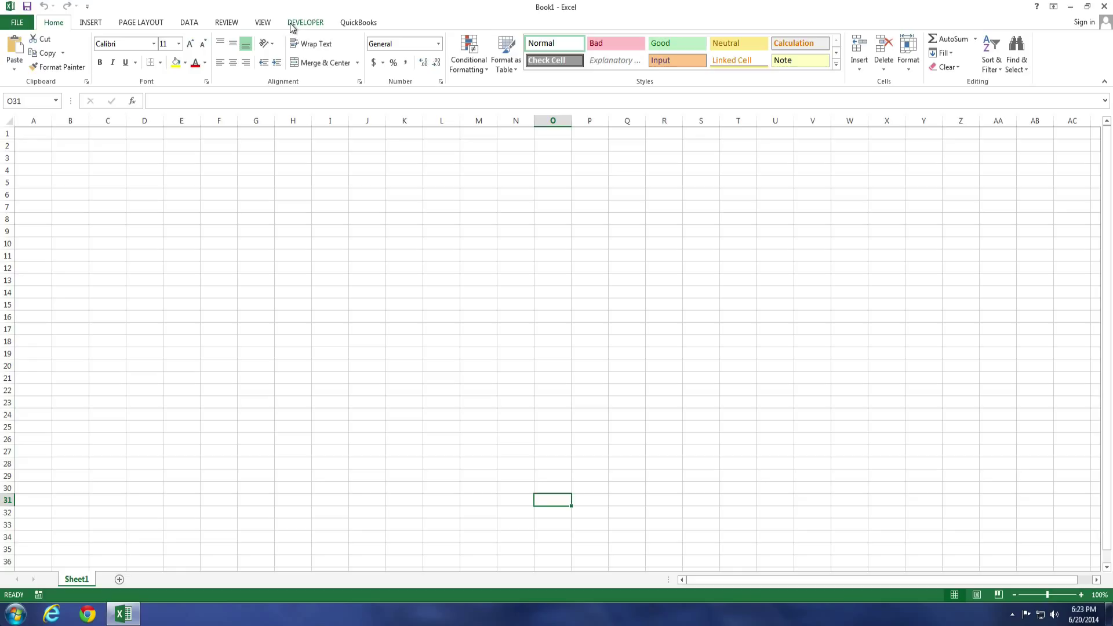
Switch to the Developer tab to view its macro, control and XML commands.
left_click(305, 22)
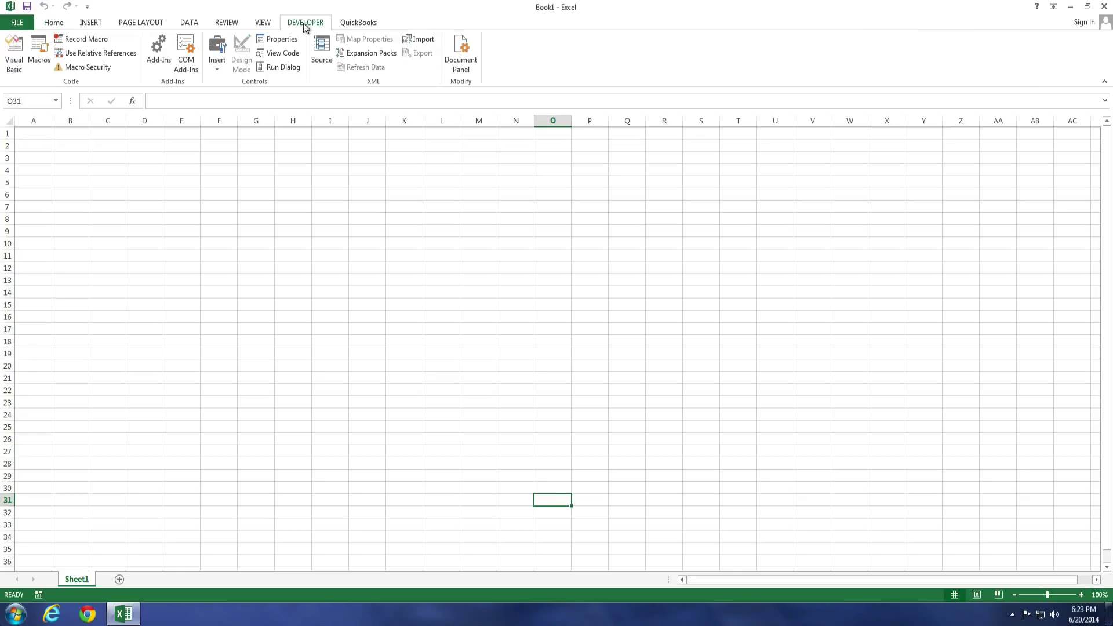
mouse_move(226, 22)
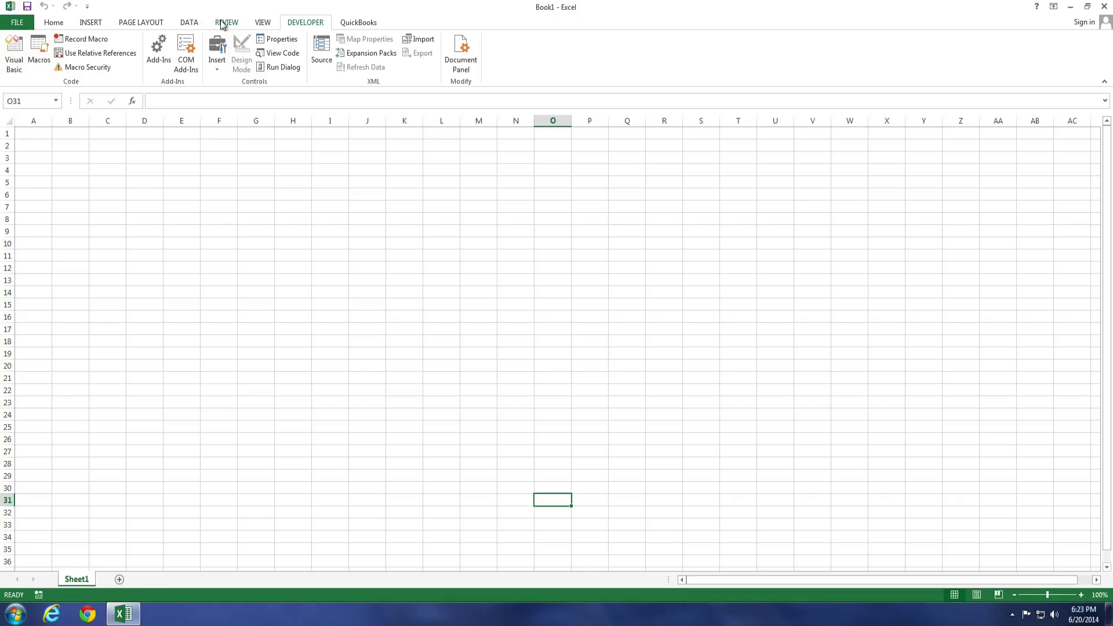
mouse_move(162, 27)
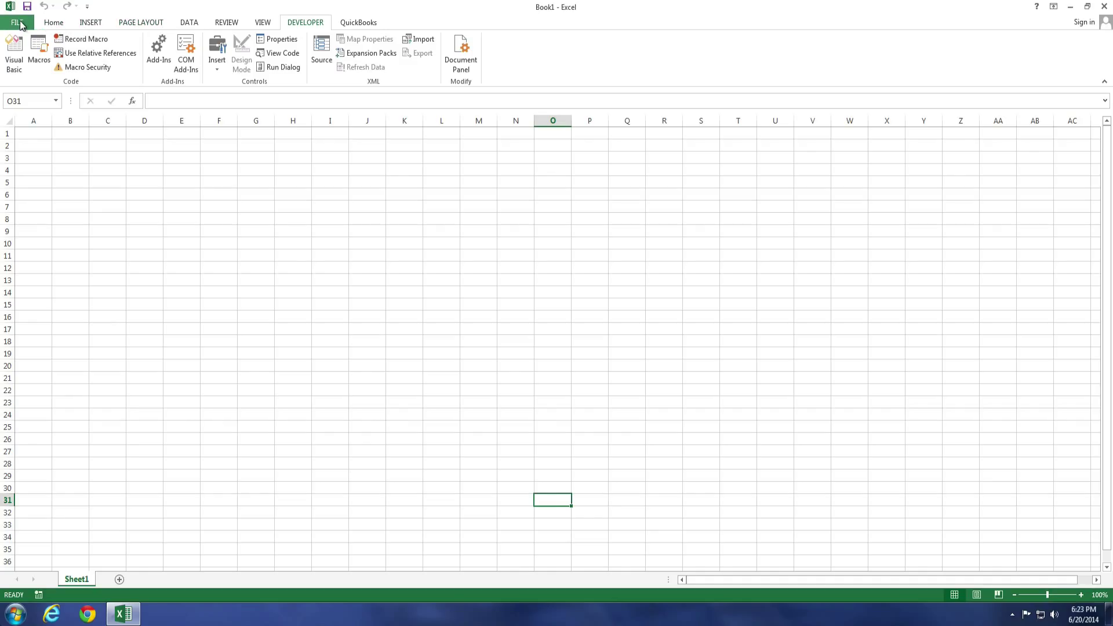
Reopen Customize Ribbon in Excel Options and turn the Formulas tab back on.
left_click(18, 22)
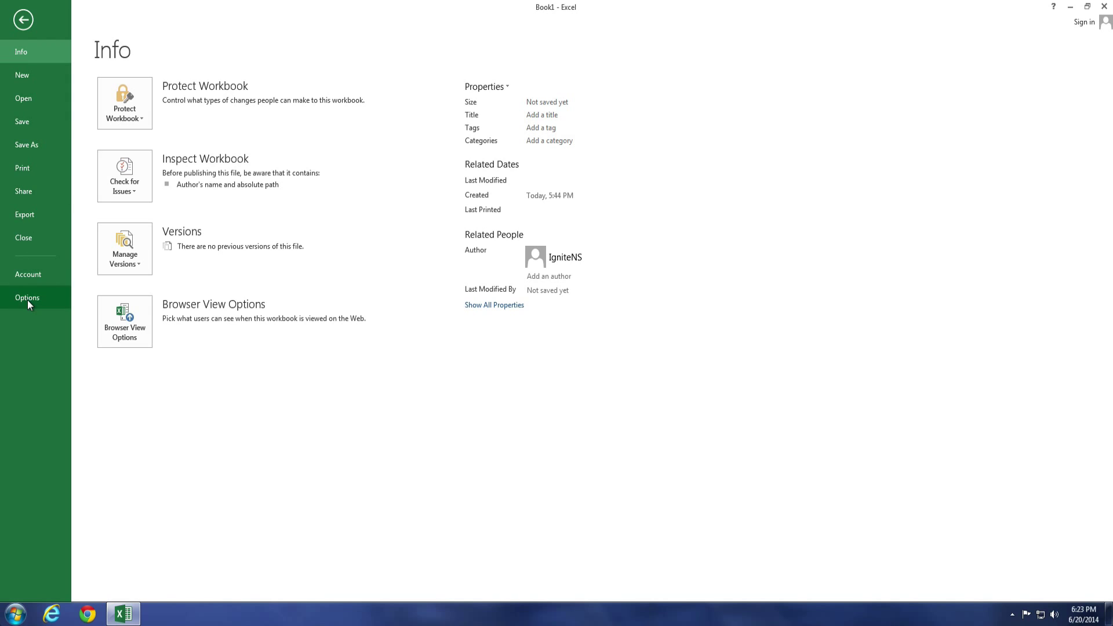
left_click(27, 298)
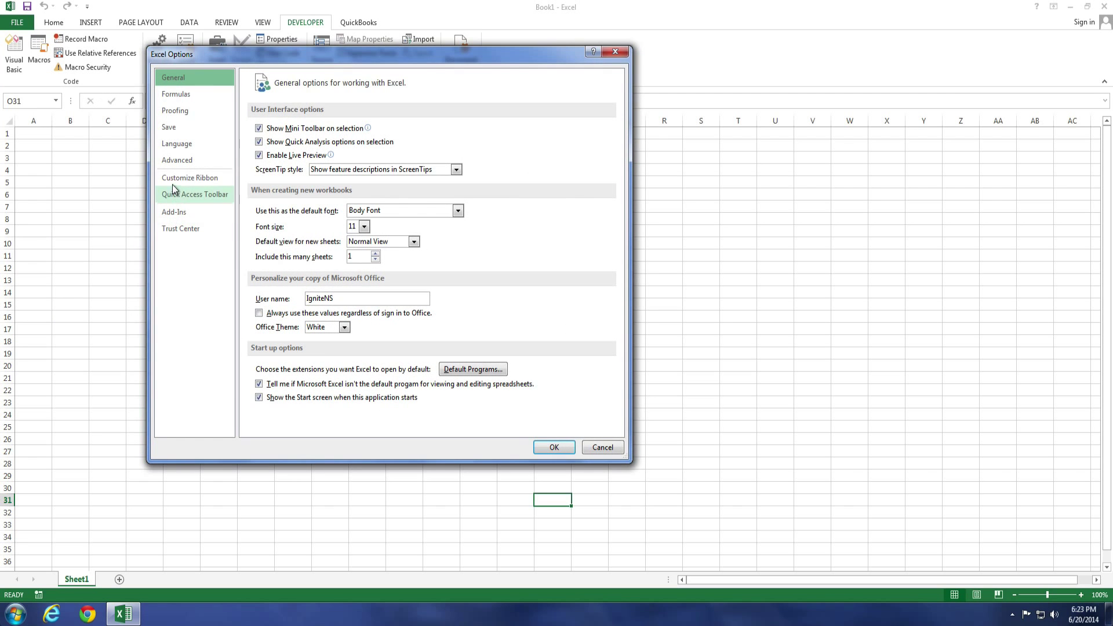
left_click(189, 177)
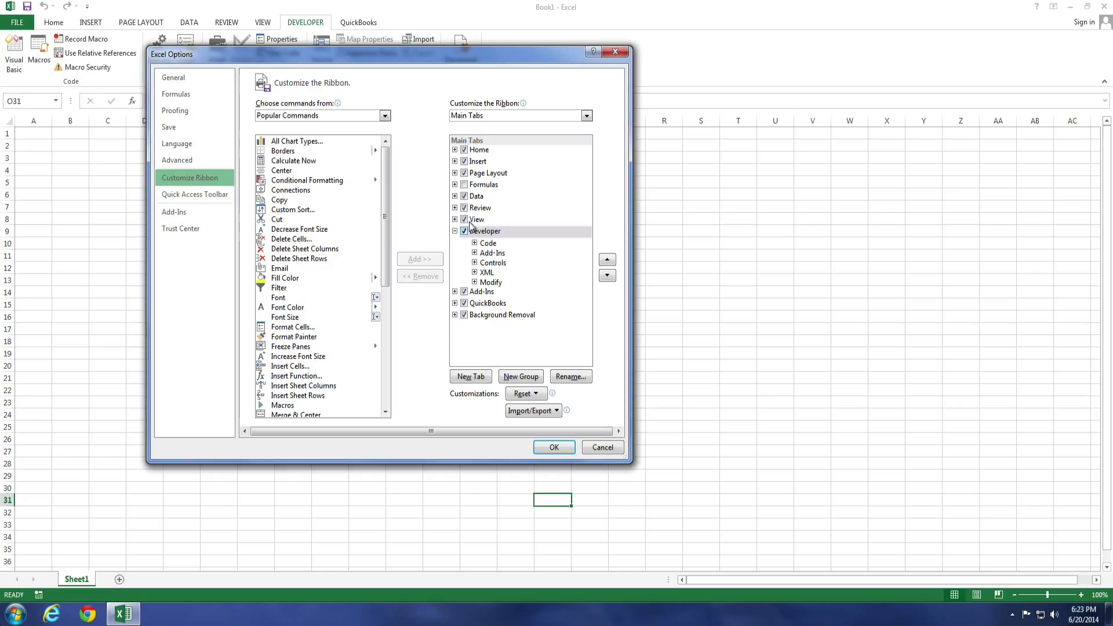
left_click(483, 184)
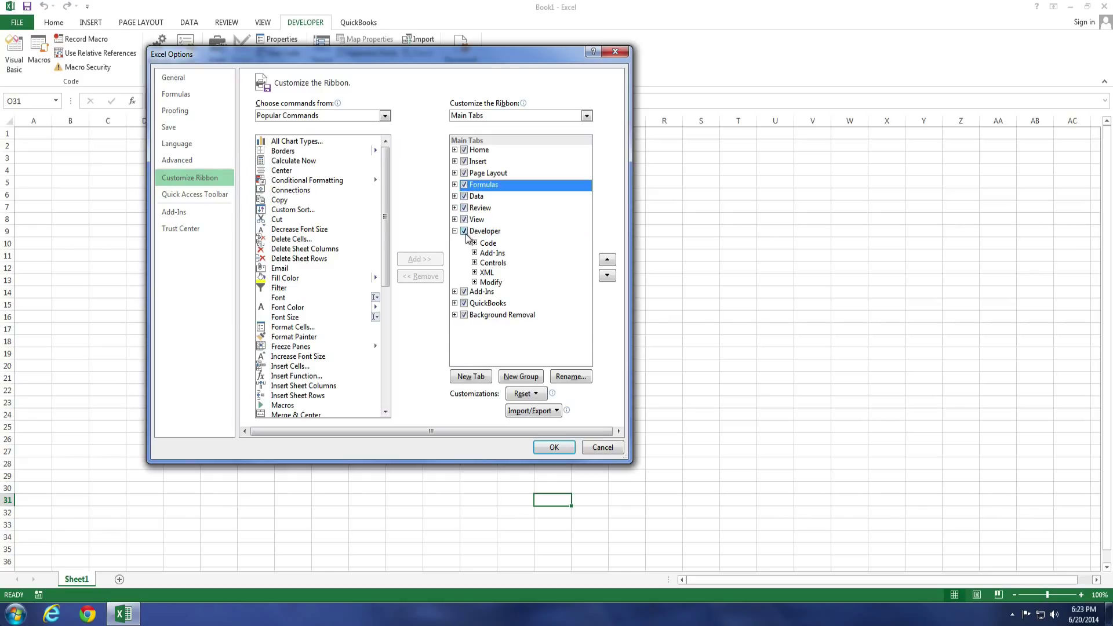
Collapse the Developer entry, select the Data tab, and start renaming it.
left_click(455, 231)
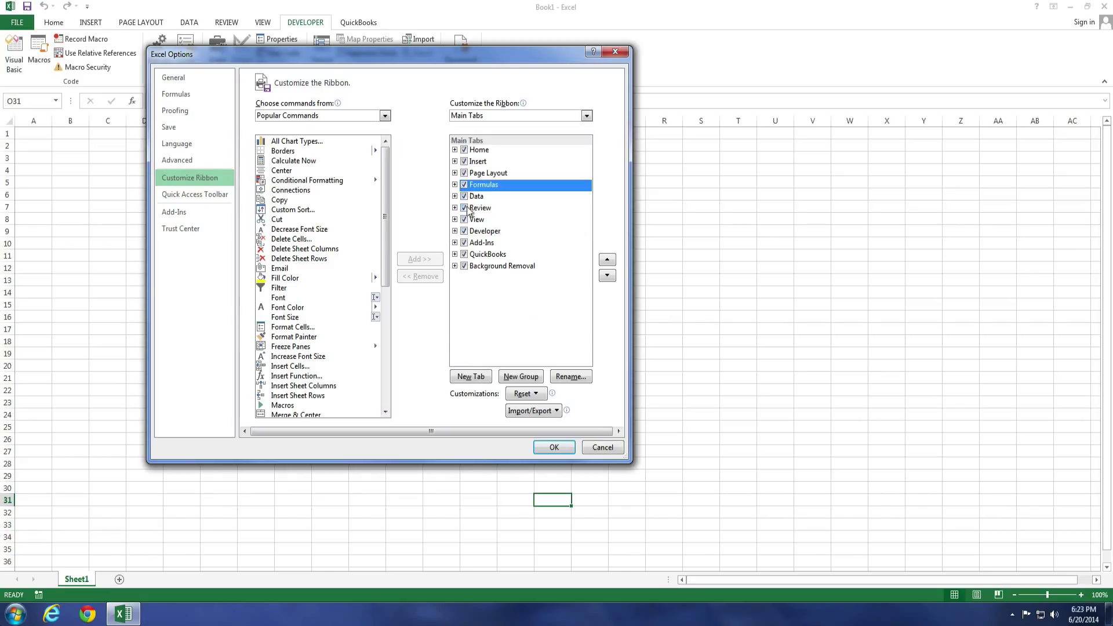
mouse_move(482, 263)
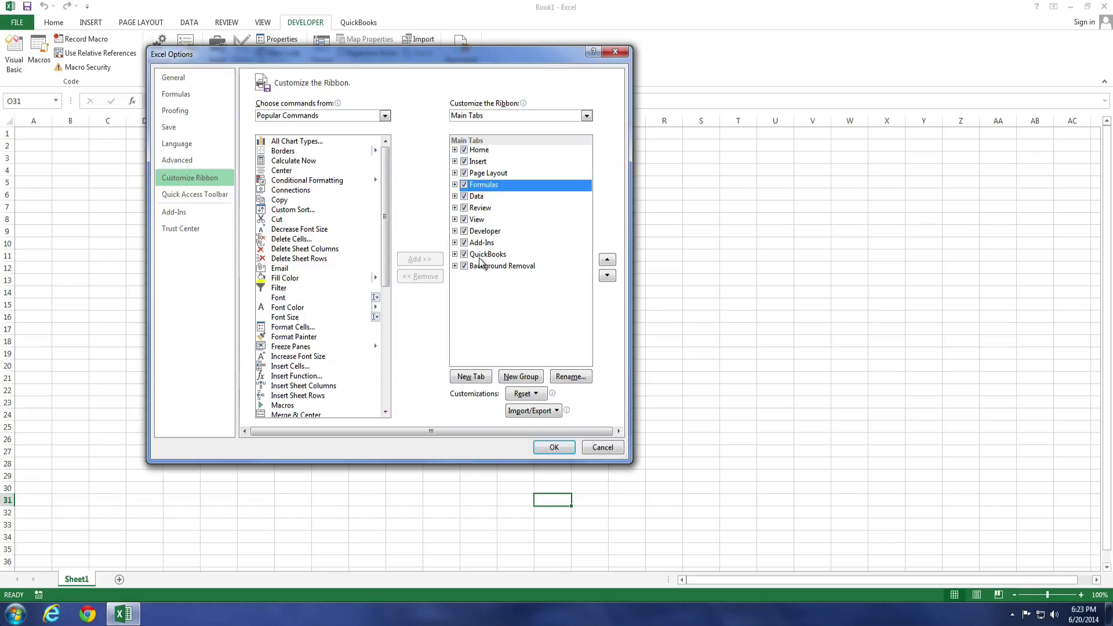
mouse_move(486, 199)
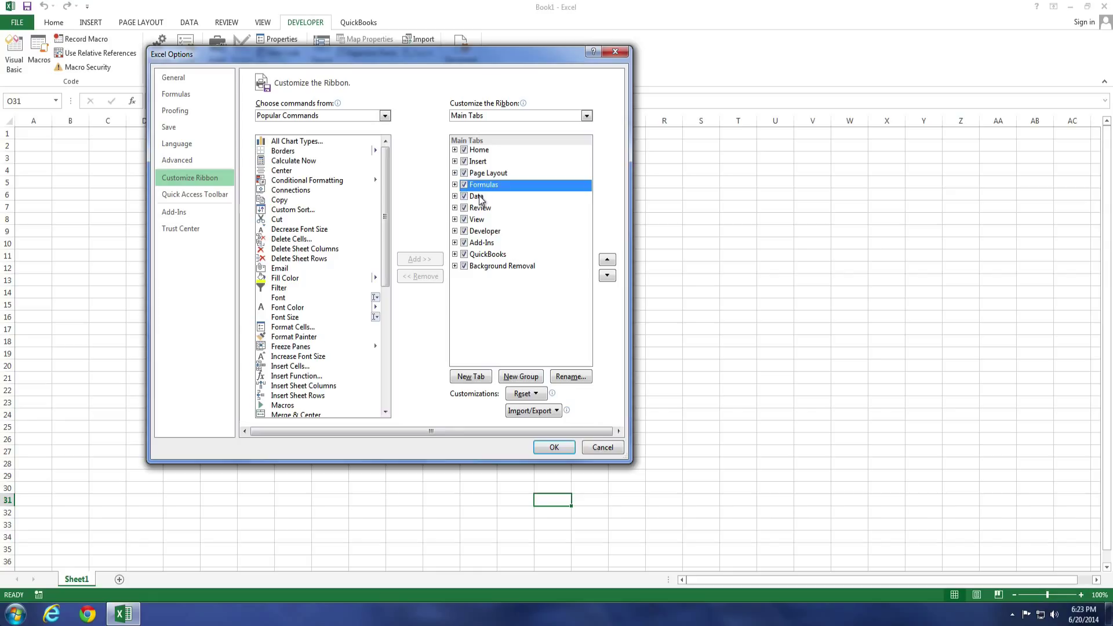
left_click(482, 196)
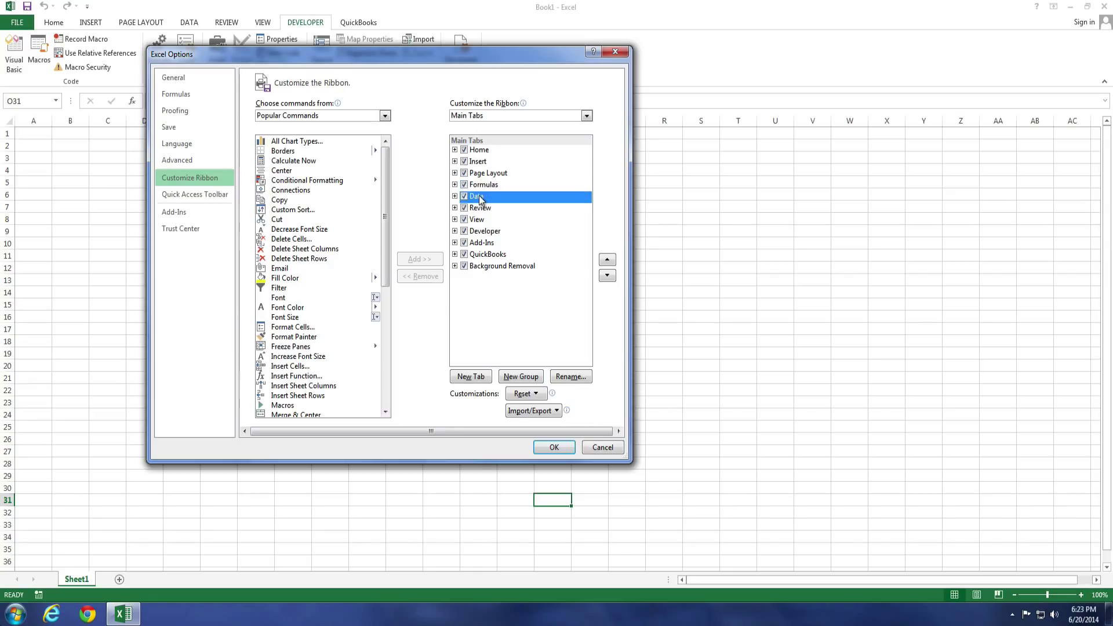
left_click(570, 376)
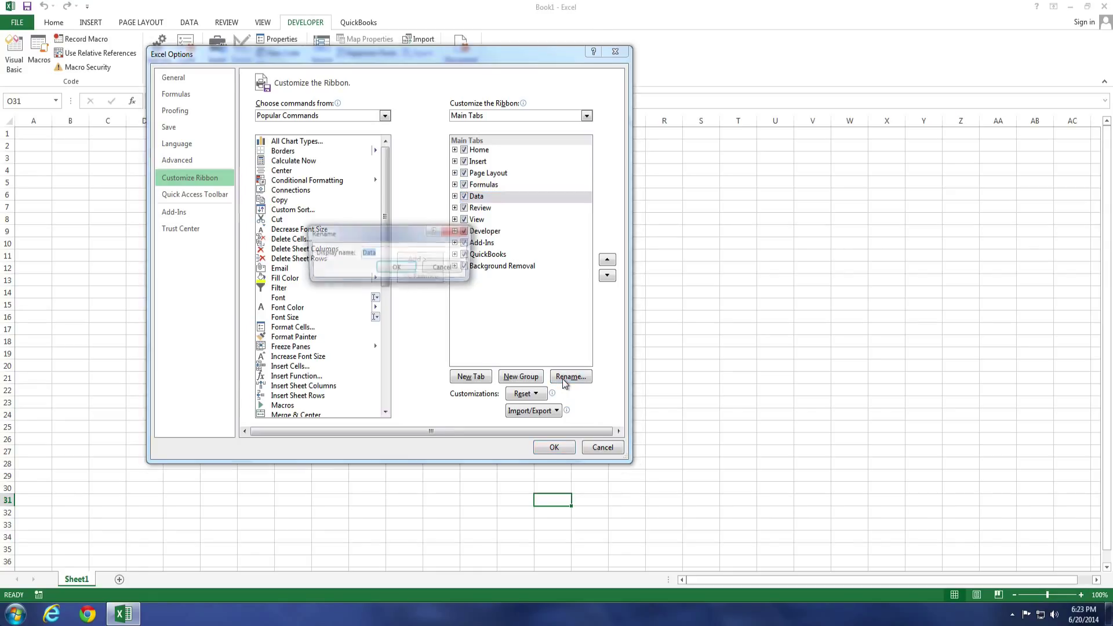
Rename the Data tab to Example, apply it, and return to the File Info page.
left_click(570, 375)
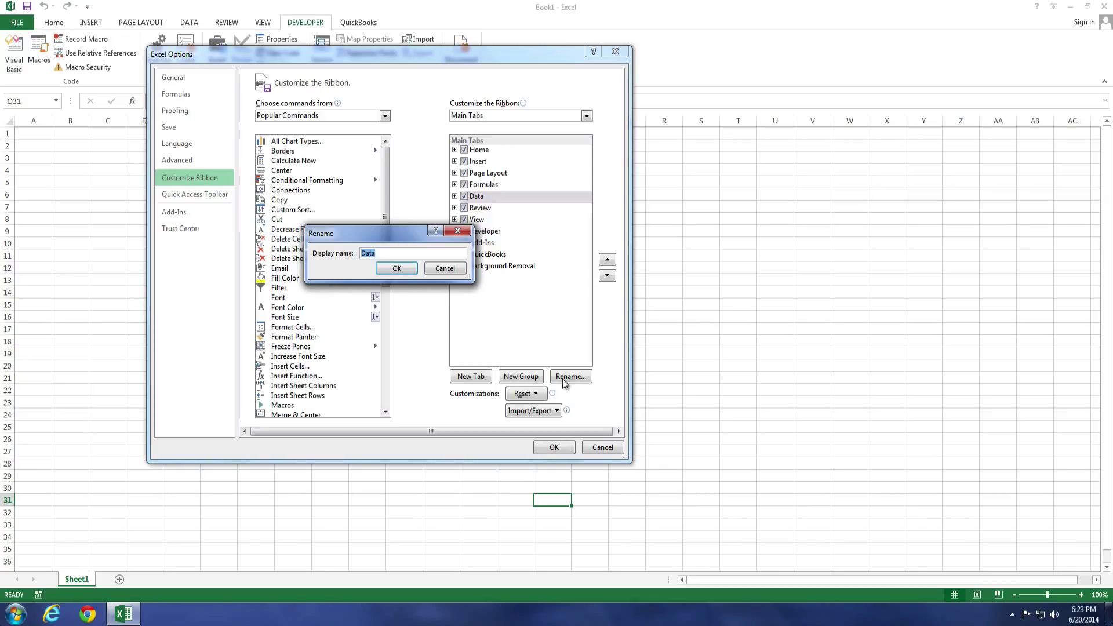
type("Exampl")
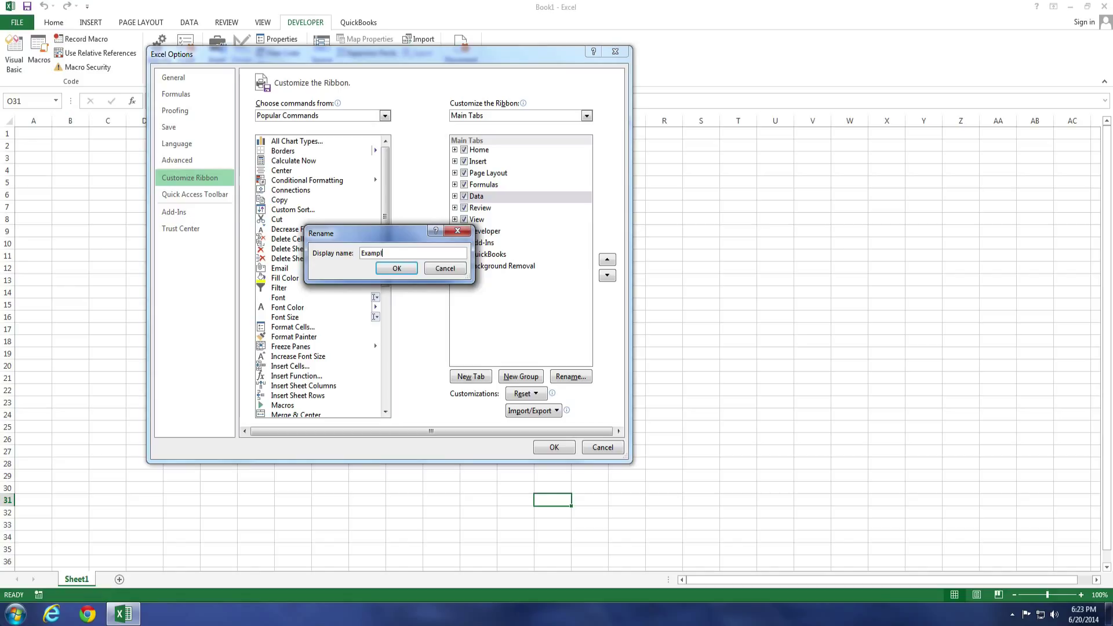
left_click(396, 268)
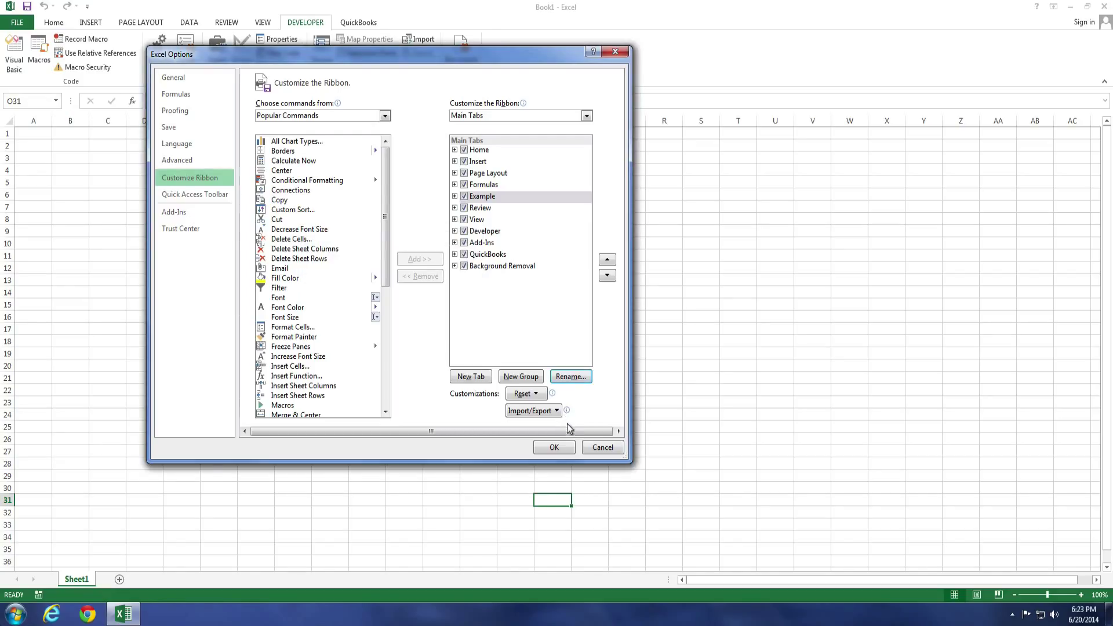
mouse_move(554, 448)
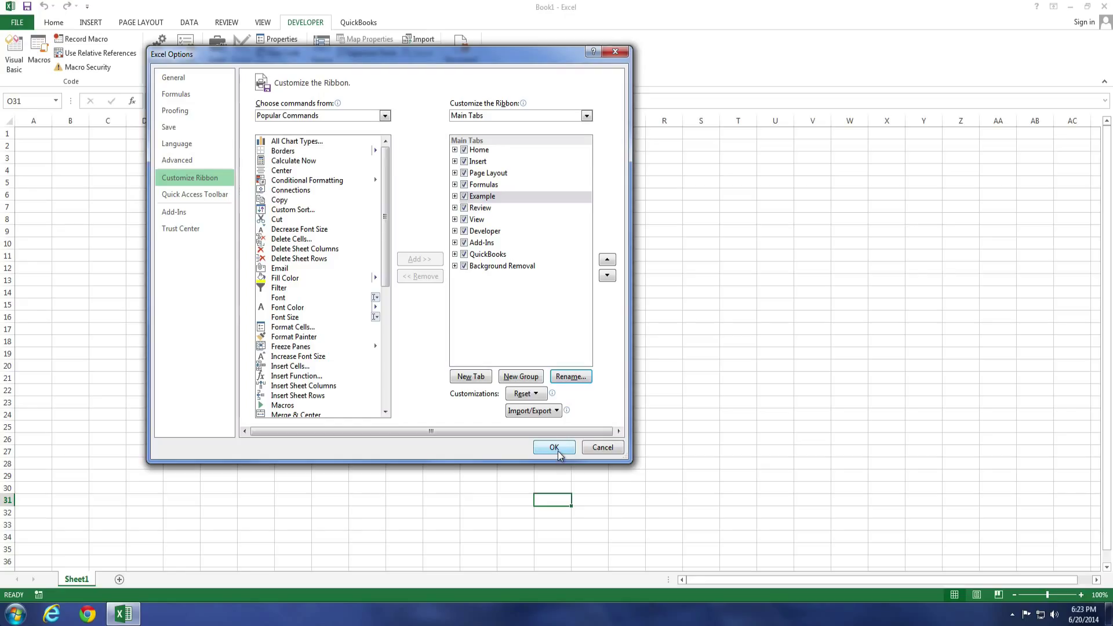
left_click(554, 448)
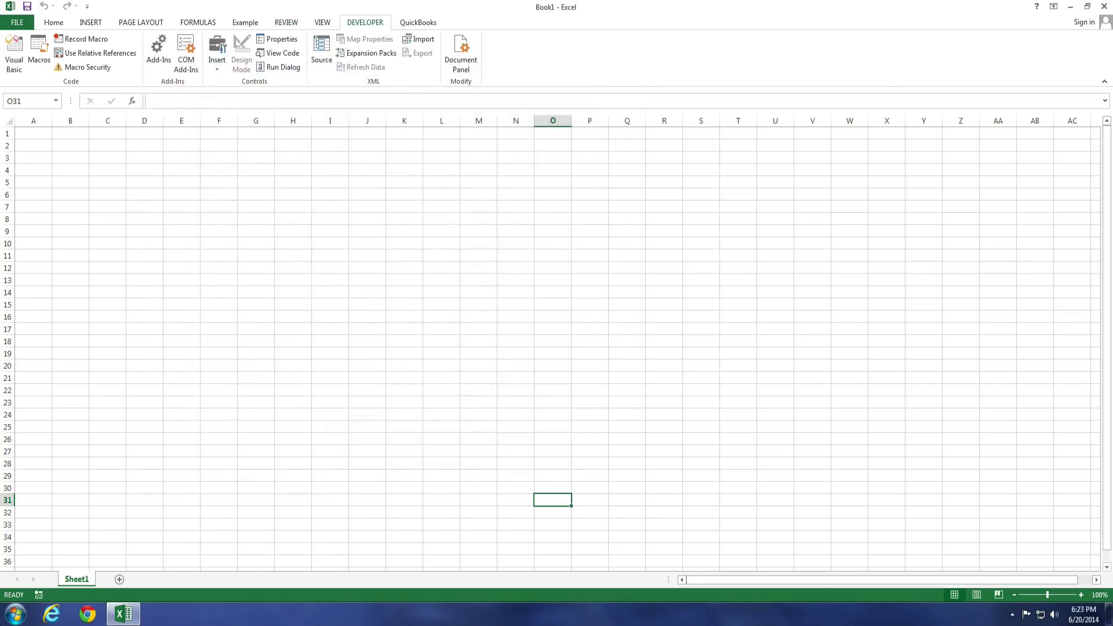
mouse_move(245, 22)
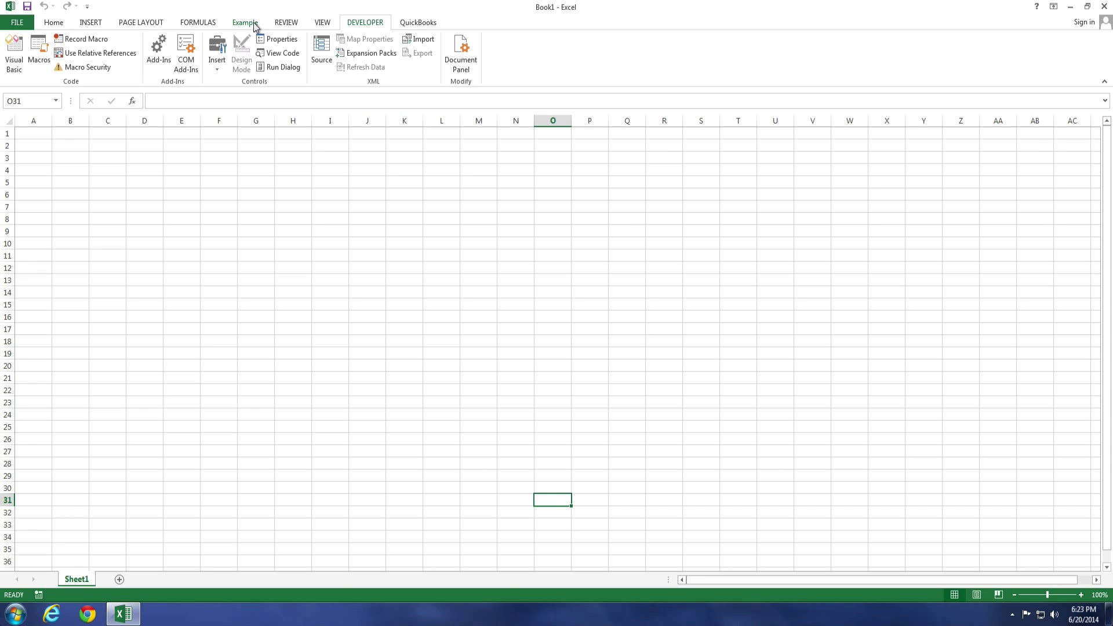
left_click(17, 22)
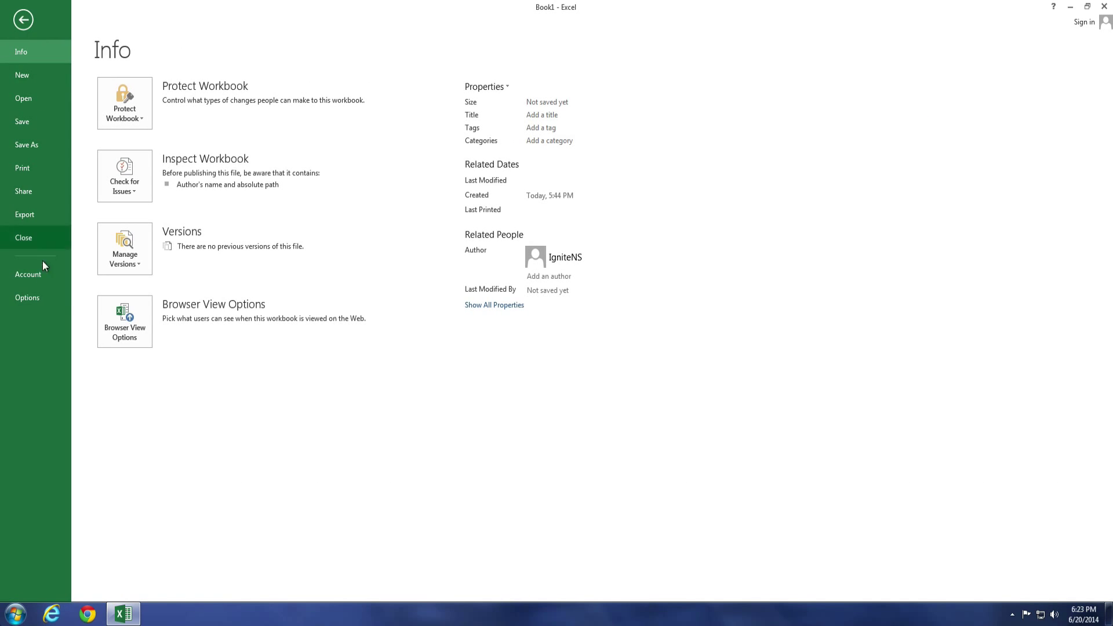
Reopen Excel Options on Customize Ribbon and collapse the Developer entry.
left_click(27, 298)
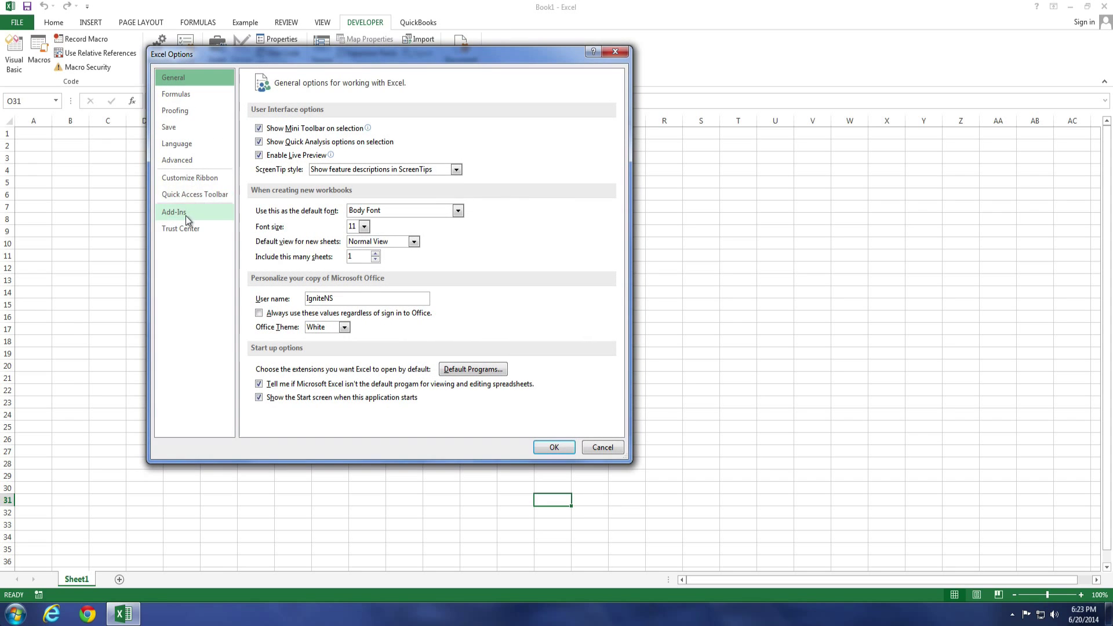
left_click(188, 177)
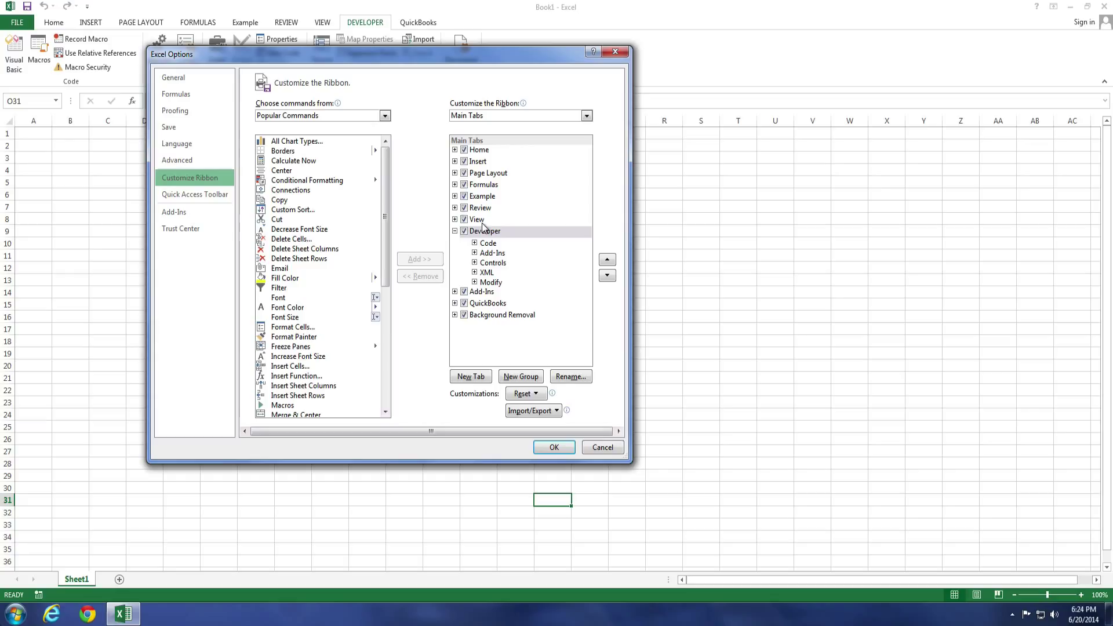
left_click(454, 230)
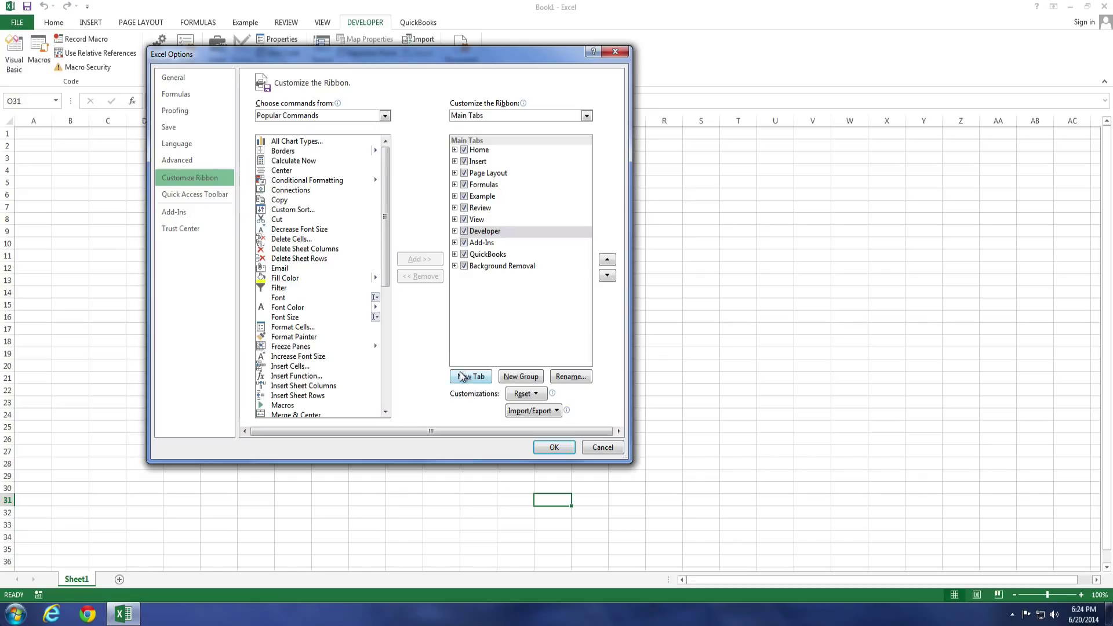
Create a new custom tab, rename it Ignite, and select its new custom group.
left_click(469, 375)
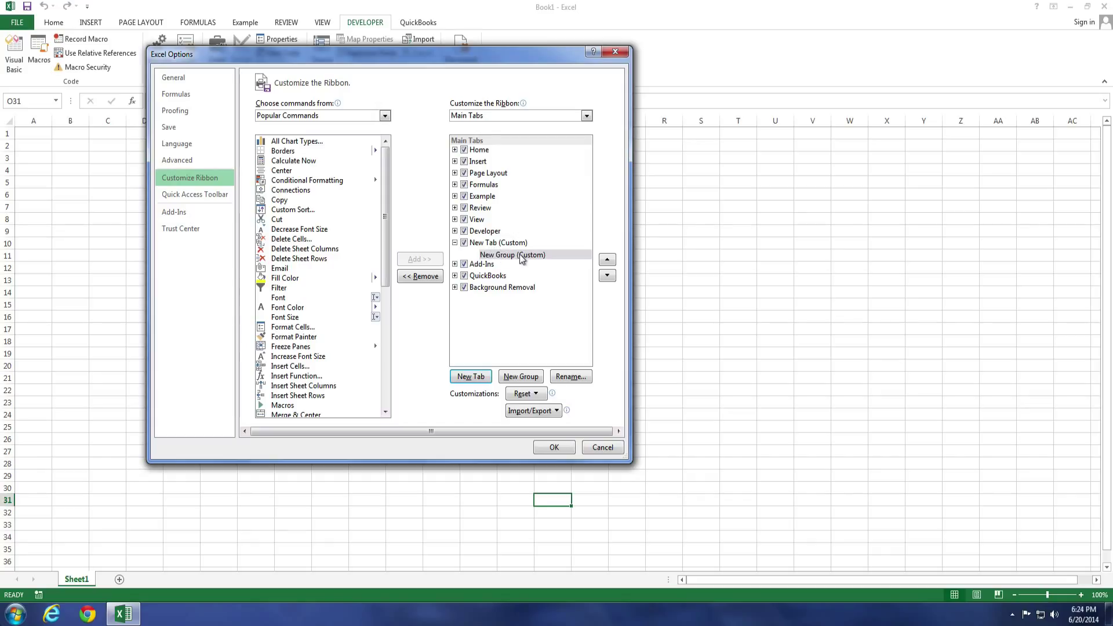
mouse_move(501, 258)
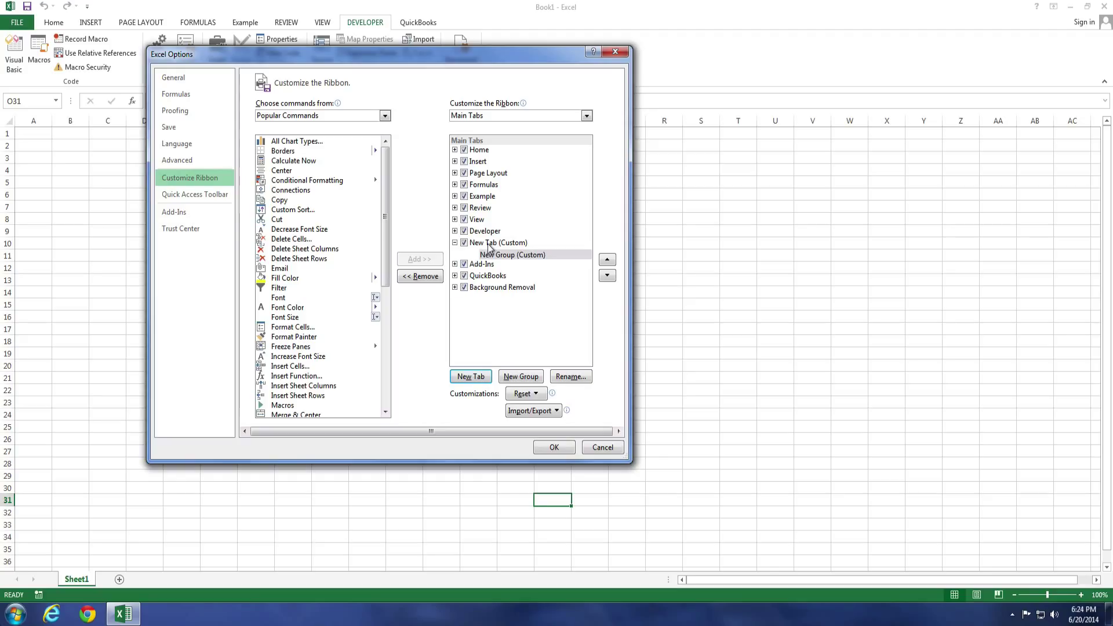
right_click(498, 242)
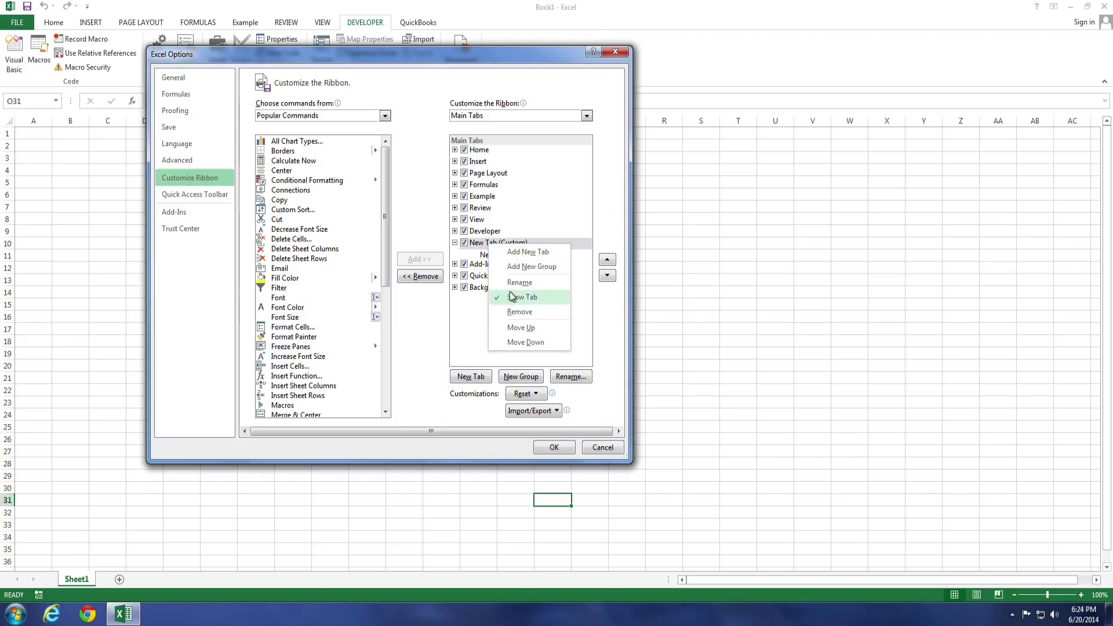
left_click(519, 283)
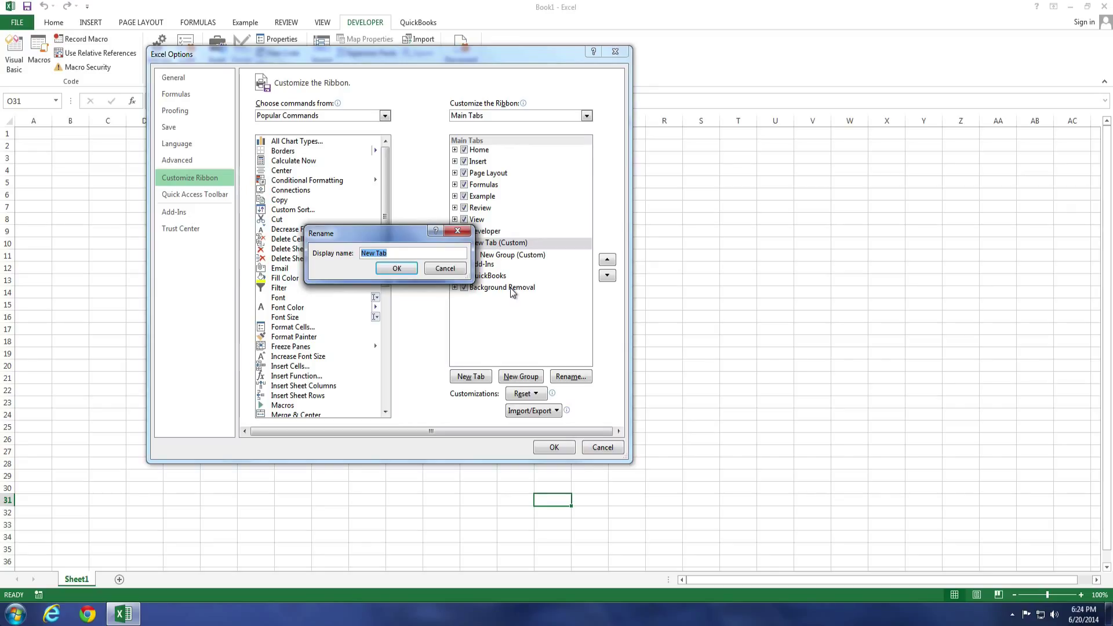
left_click(396, 268)
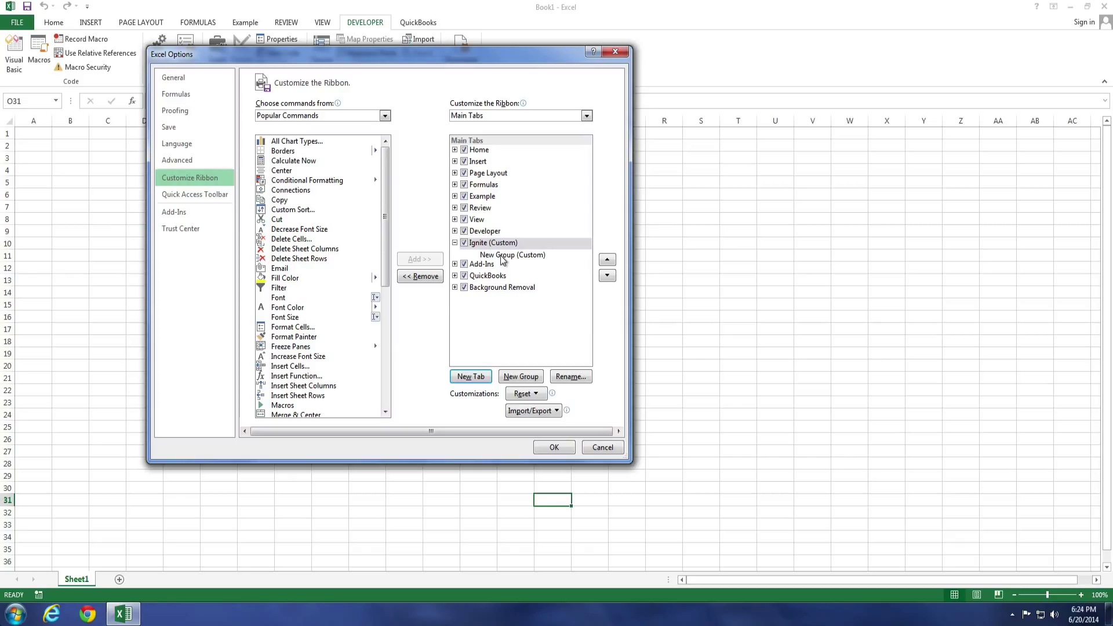
left_click(511, 254)
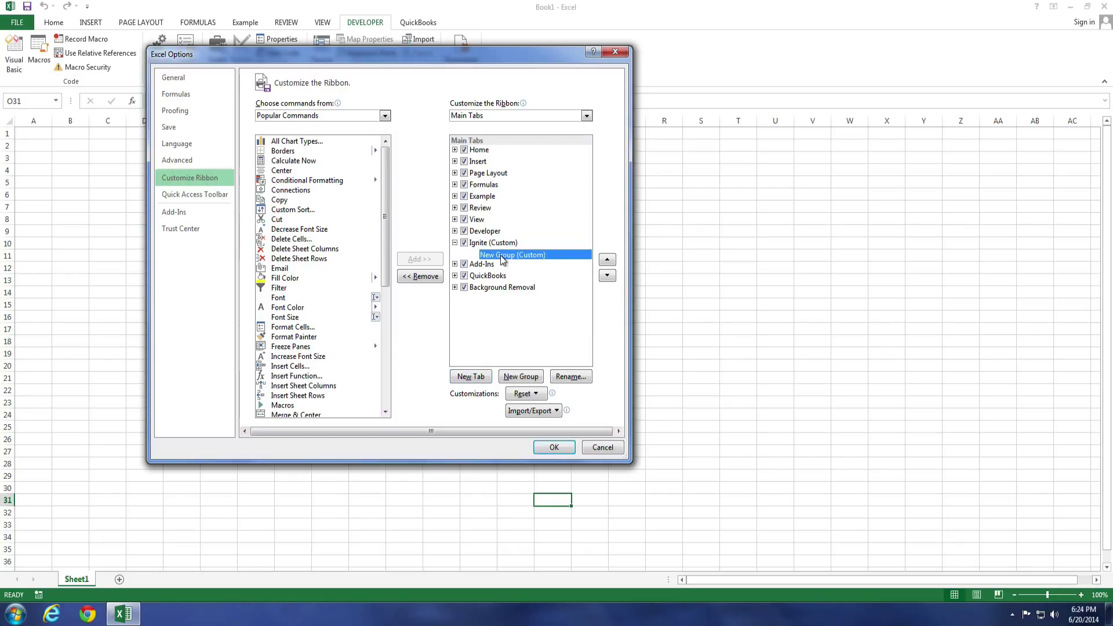
mouse_move(525, 261)
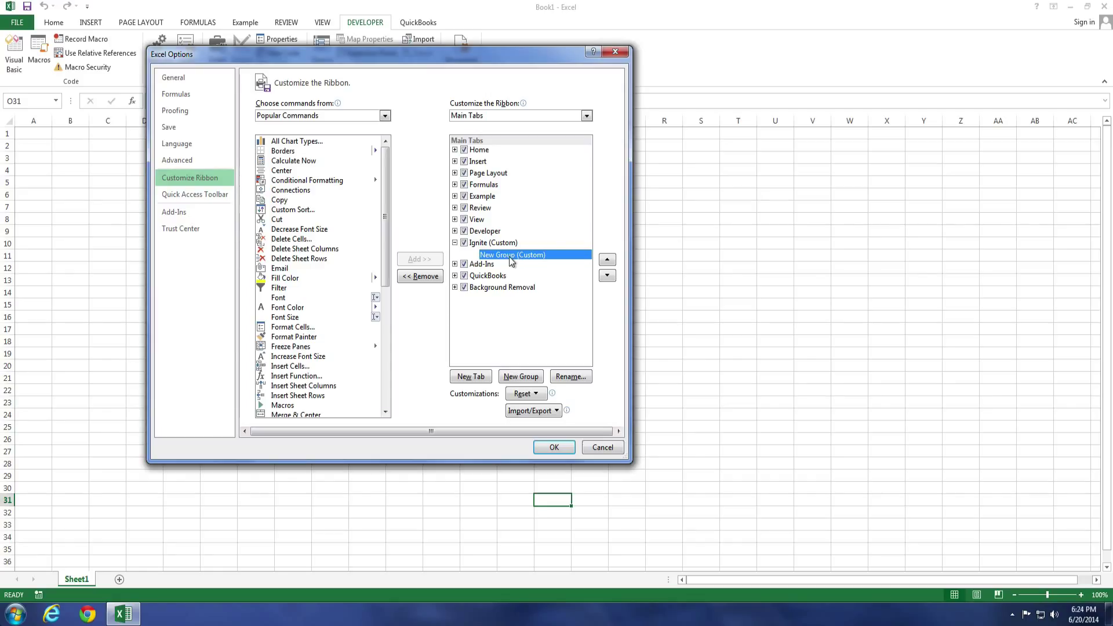
mouse_move(535, 260)
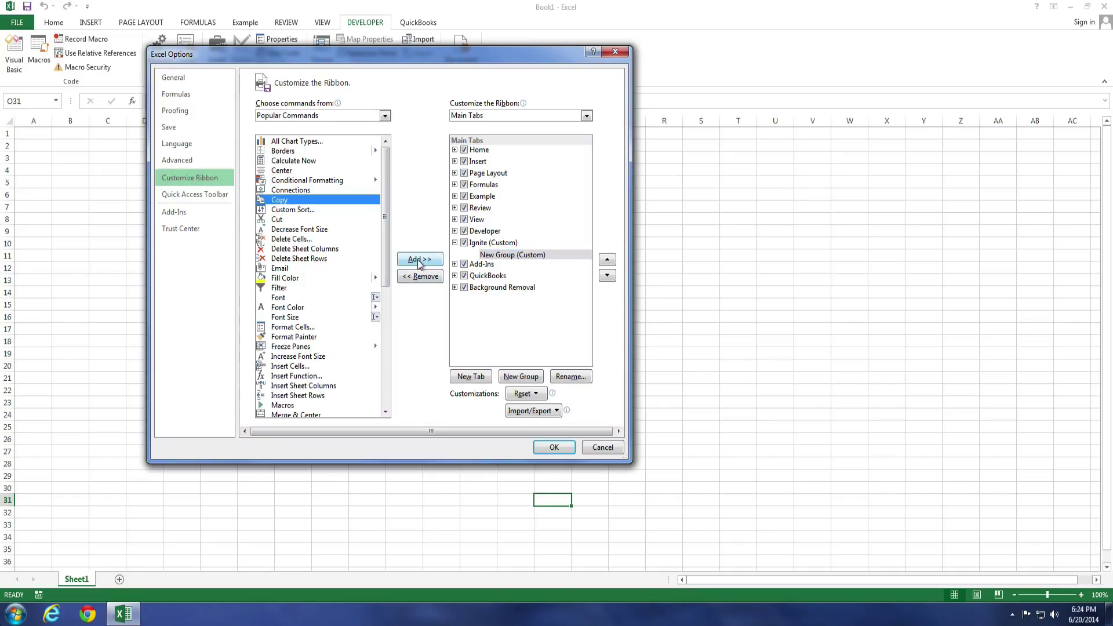
Add Font Color, Insert Sheet Columns and Connections to the Ignite group and apply.
left_click(419, 258)
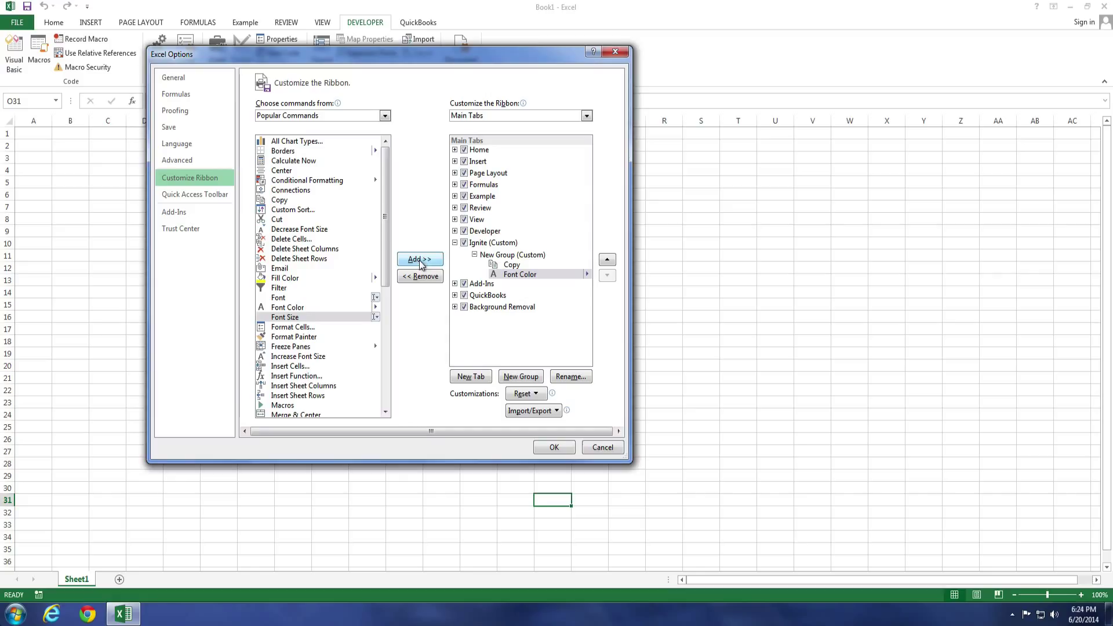
left_click(302, 385)
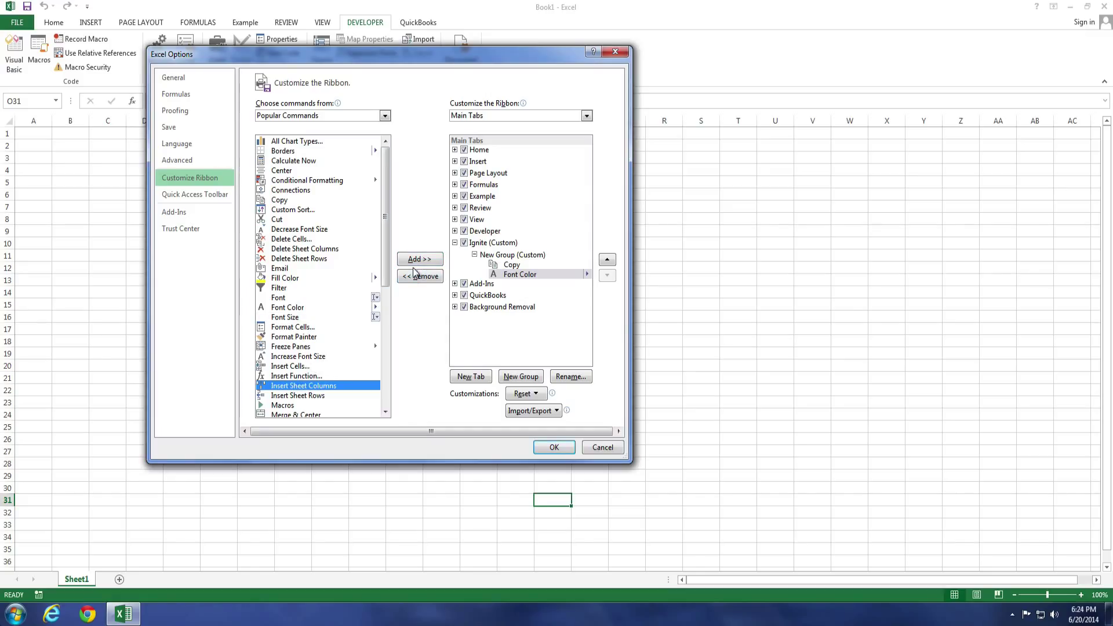
left_click(419, 259)
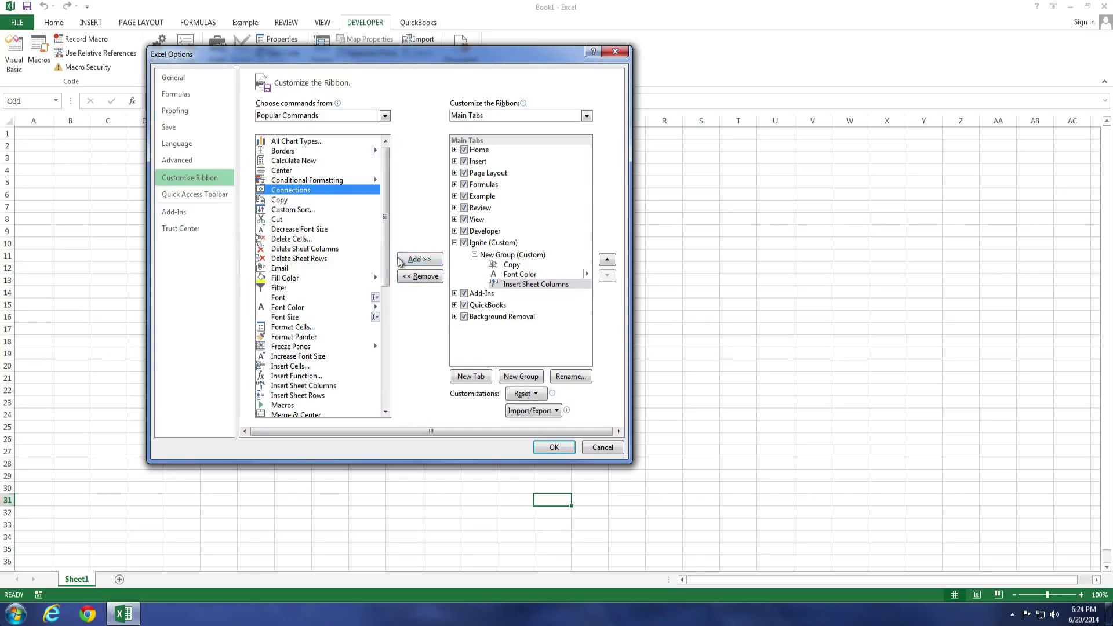
left_click(419, 259)
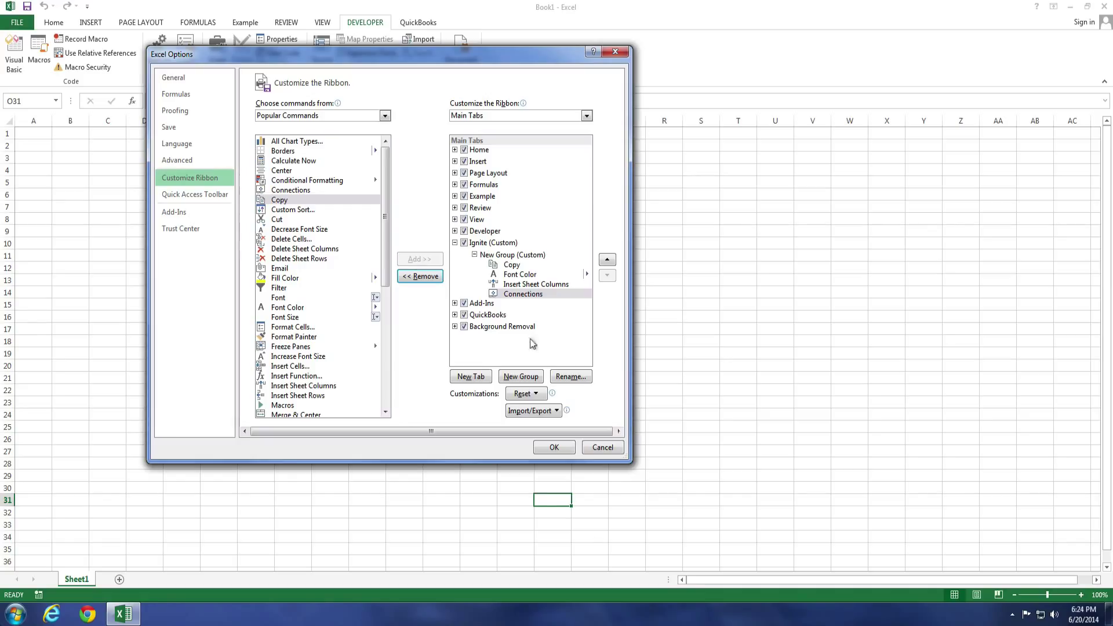
mouse_move(515, 288)
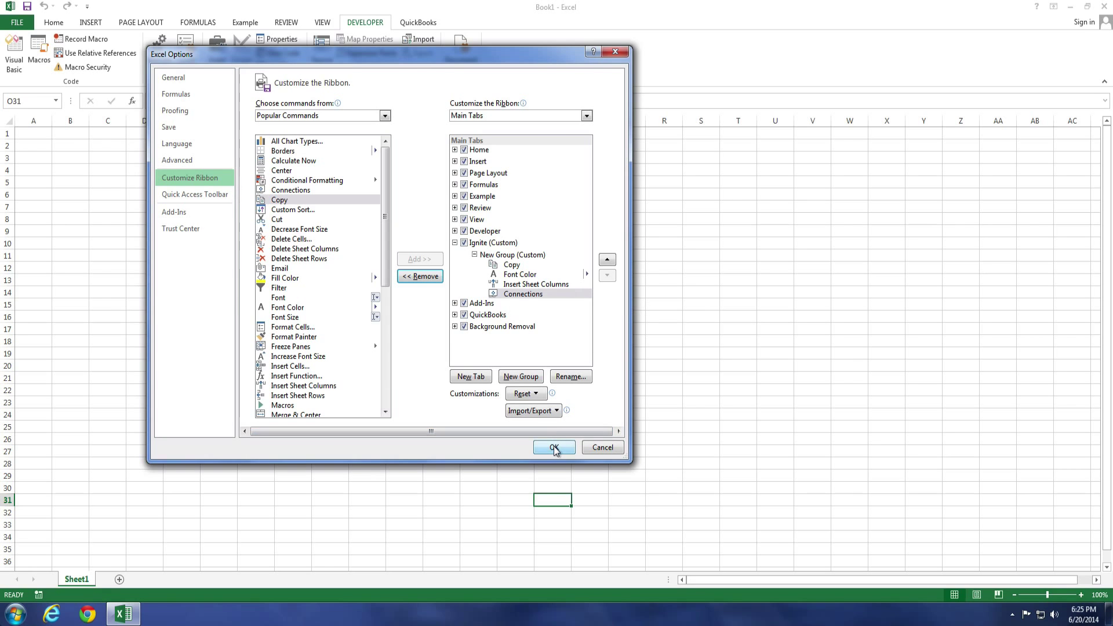
left_click(554, 448)
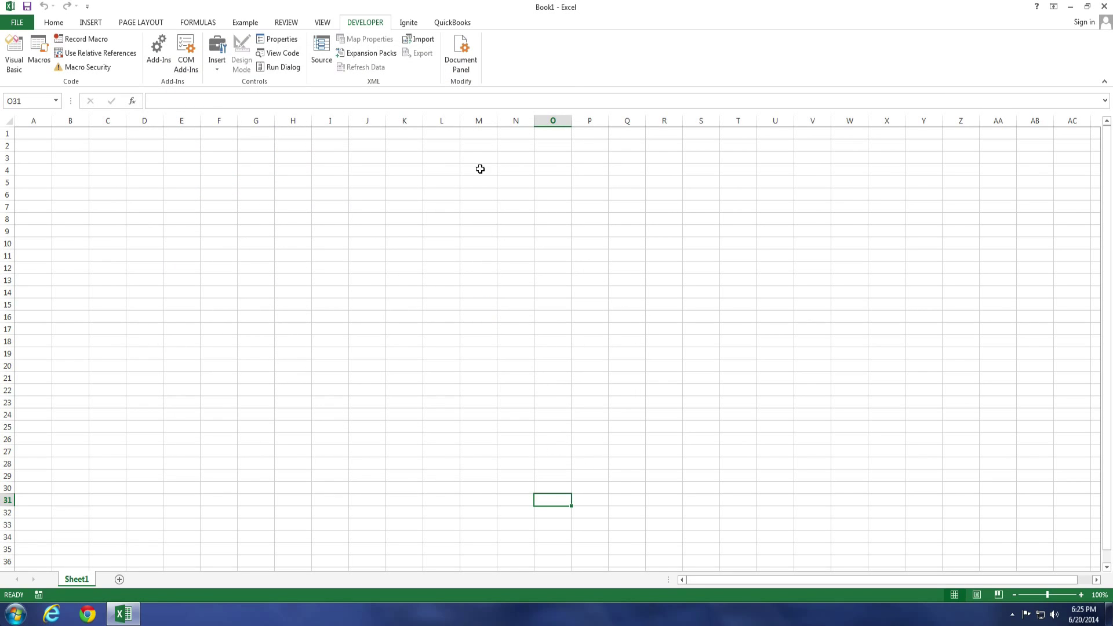